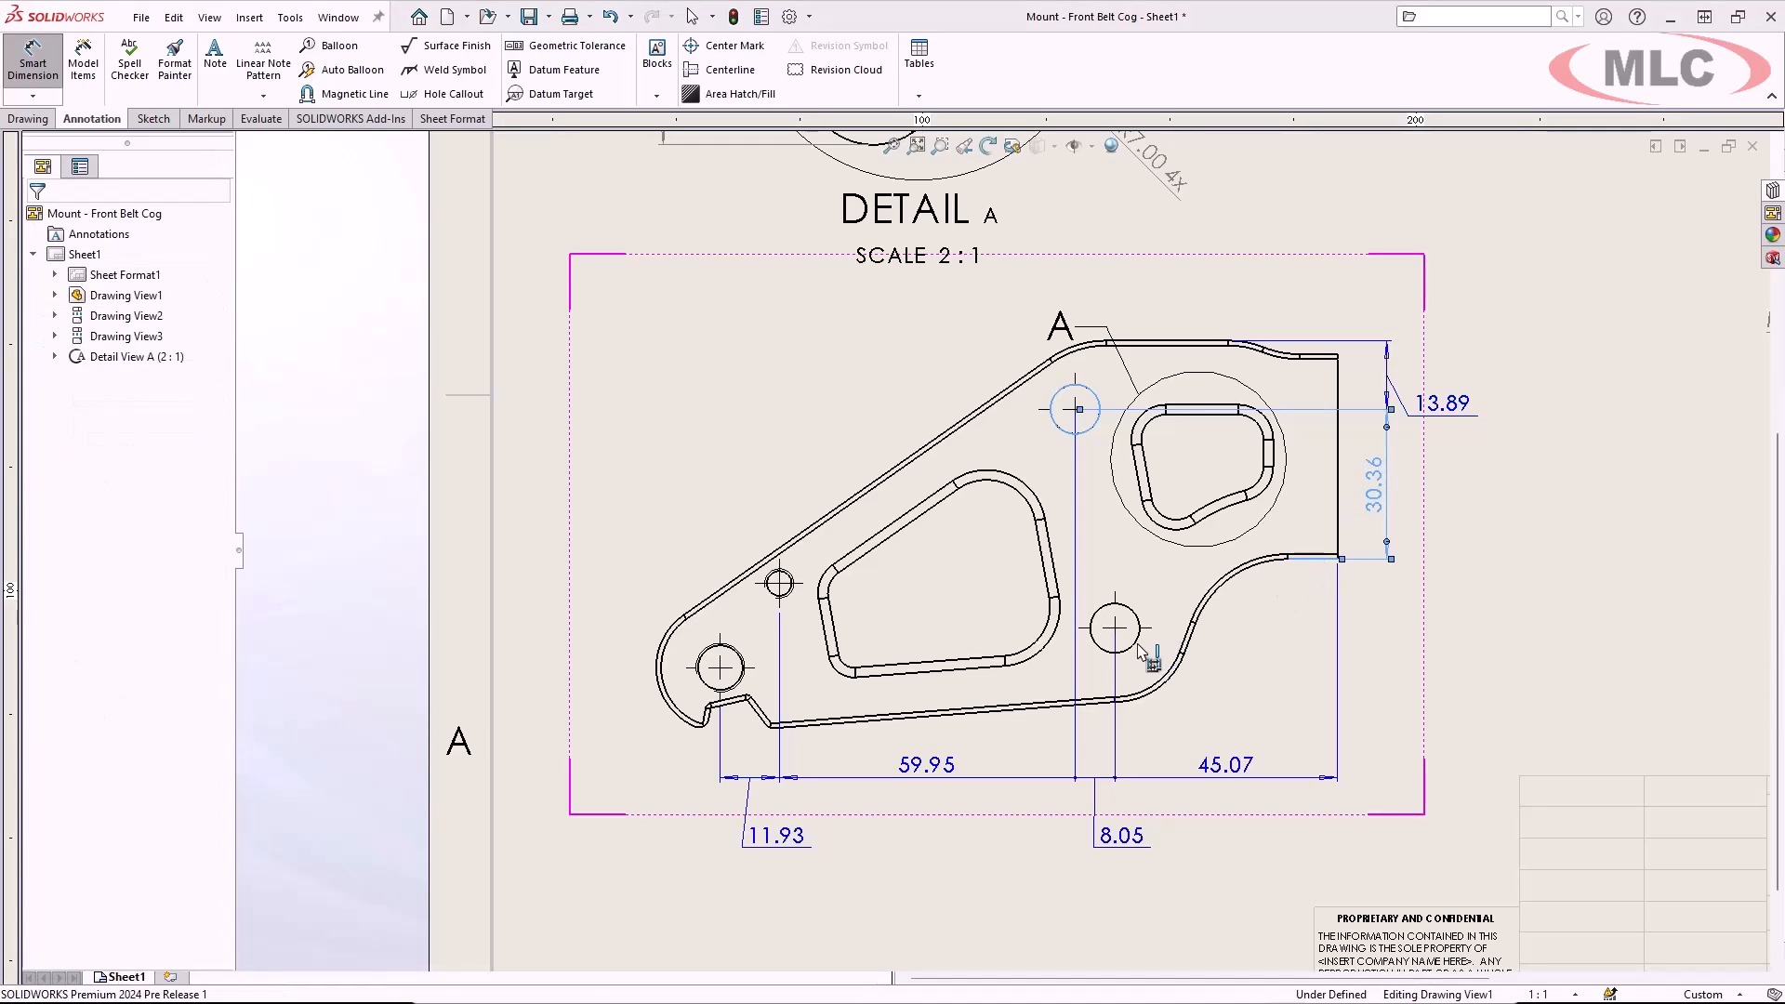
Step: Place the 14.00 and 20.10 vertical dimensions along the right of Detail A
click(1115, 627)
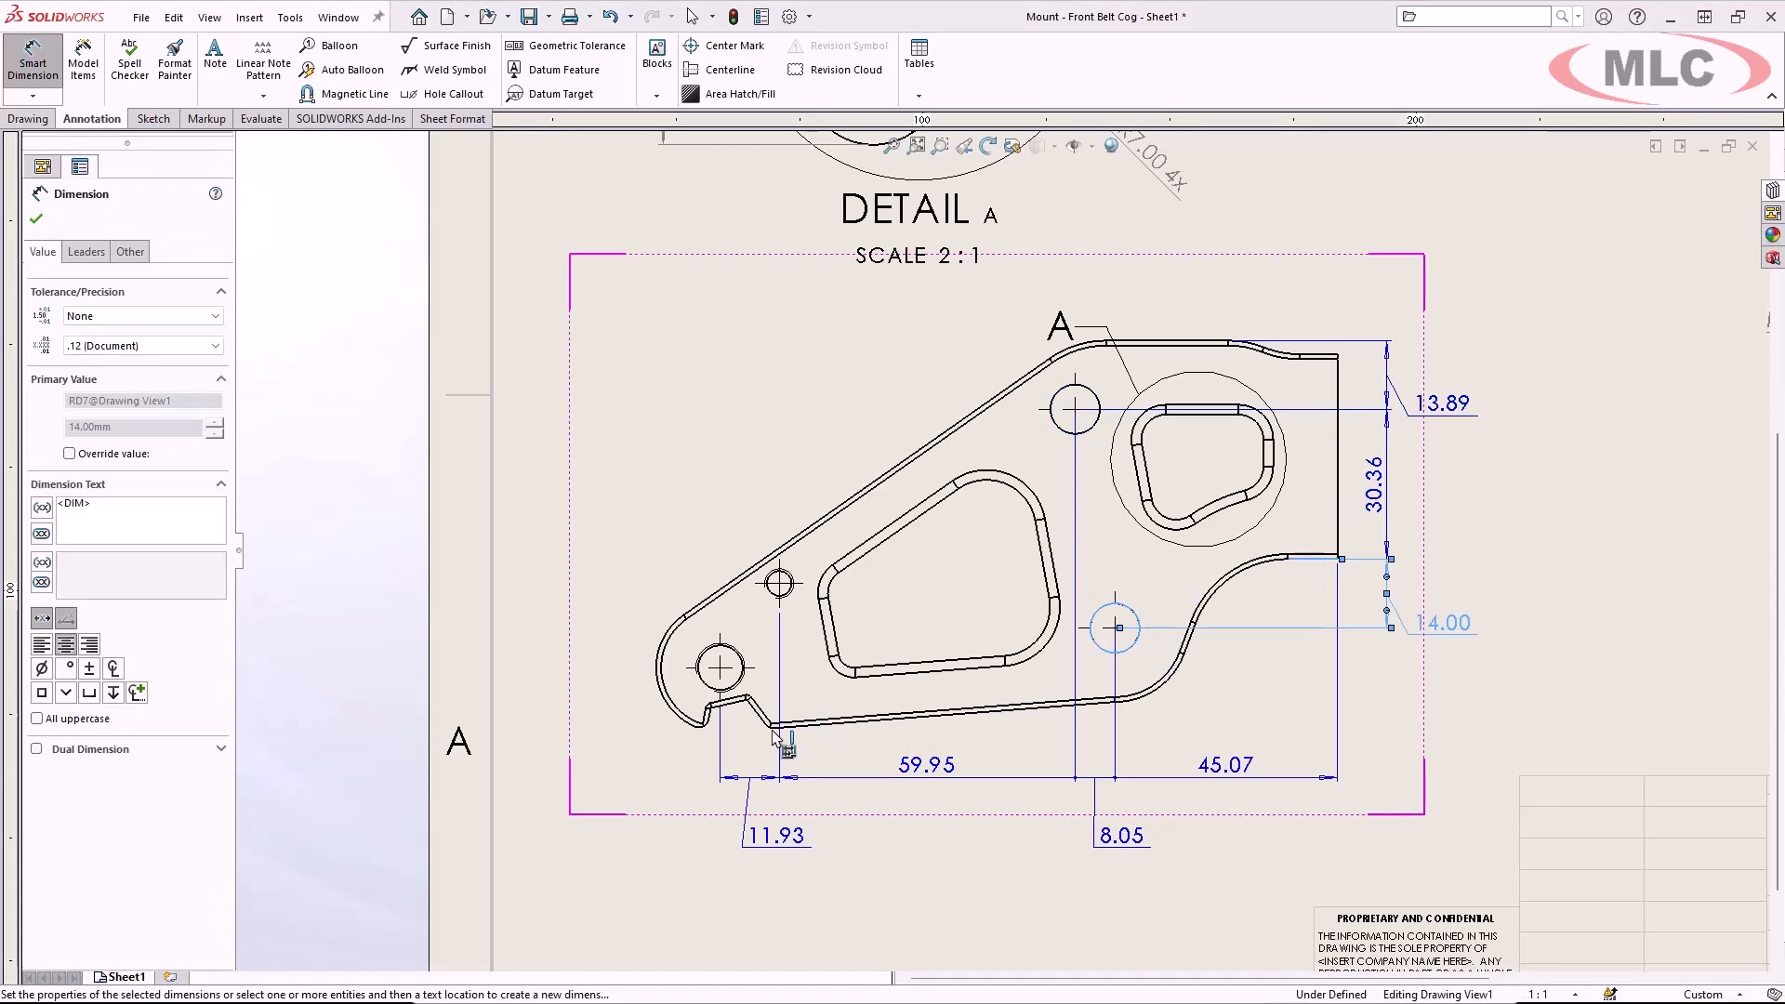
click(775, 727)
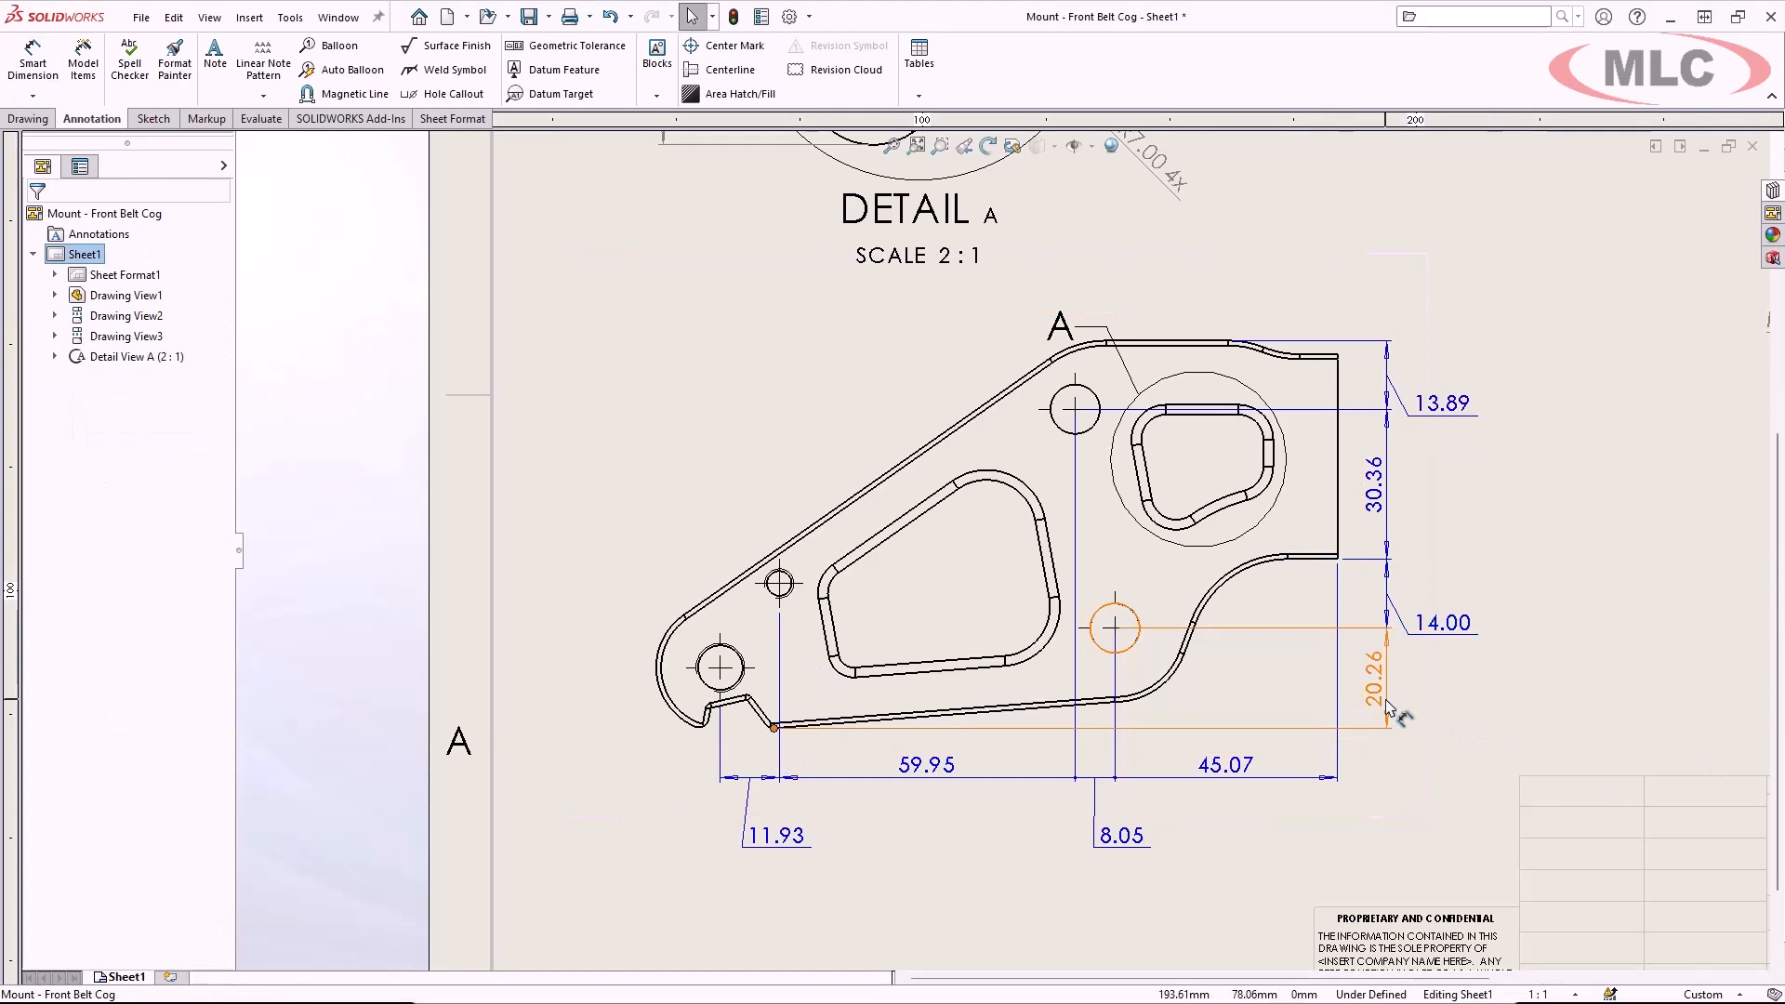
mouse_move(1384, 706)
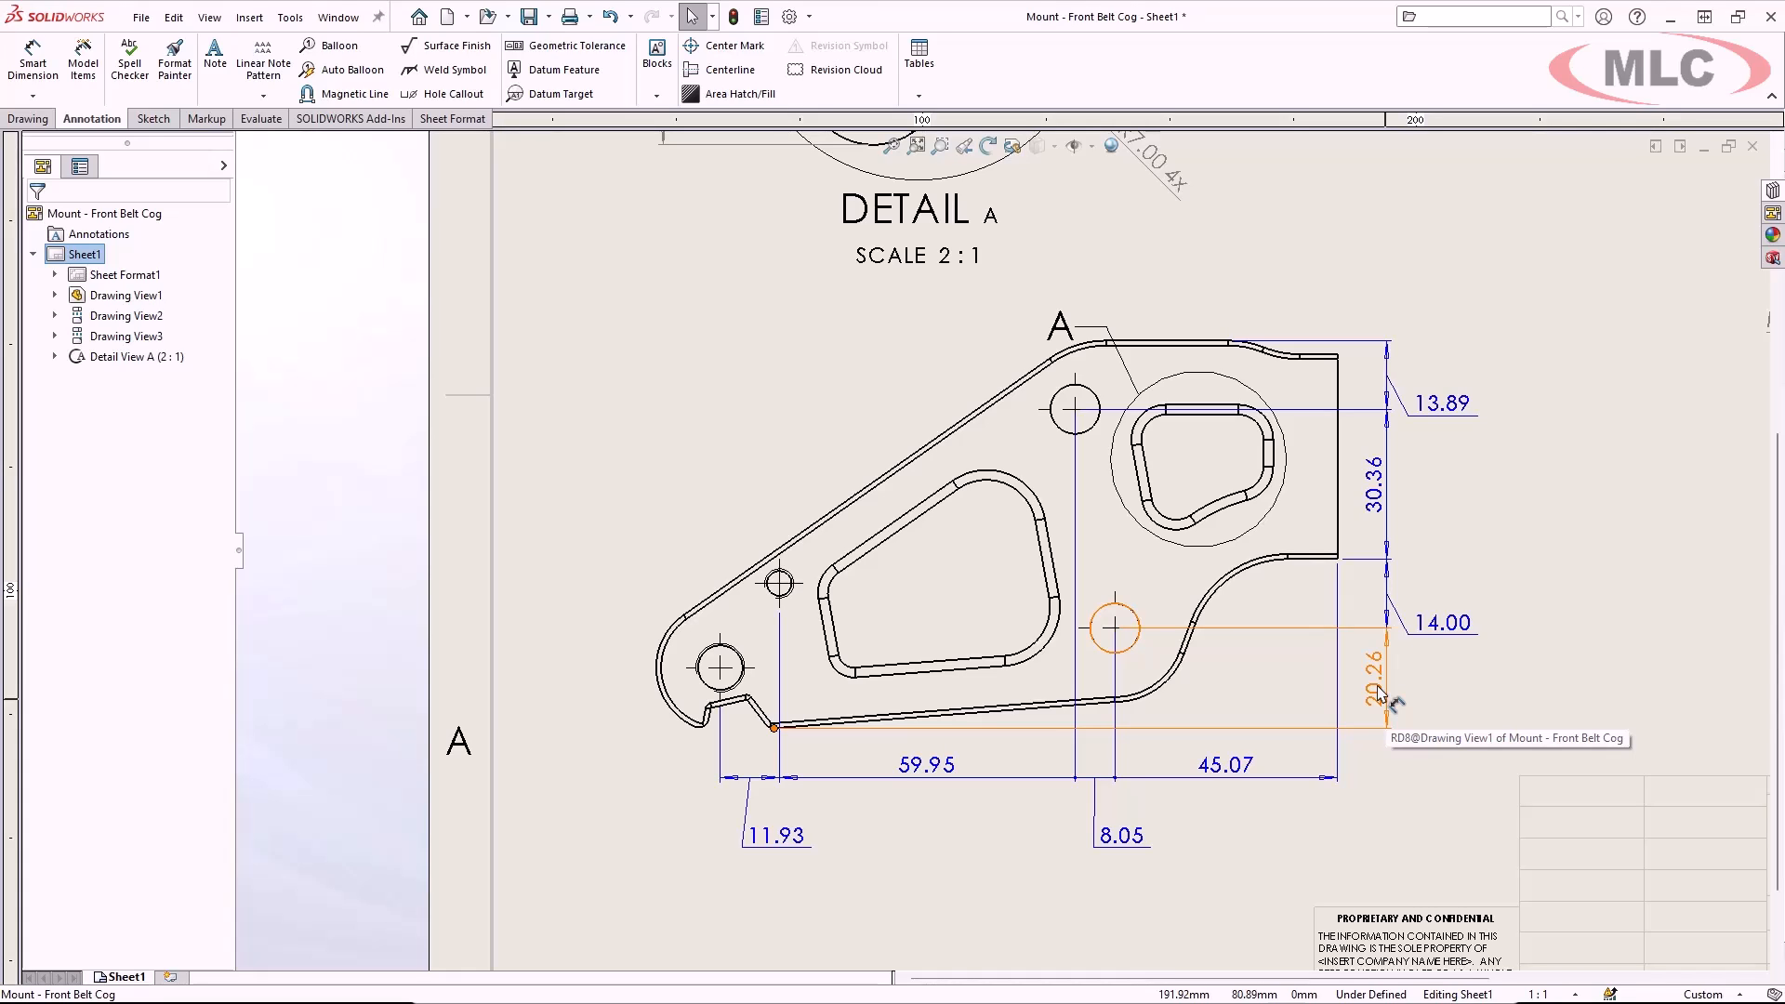
mouse_move(1352, 651)
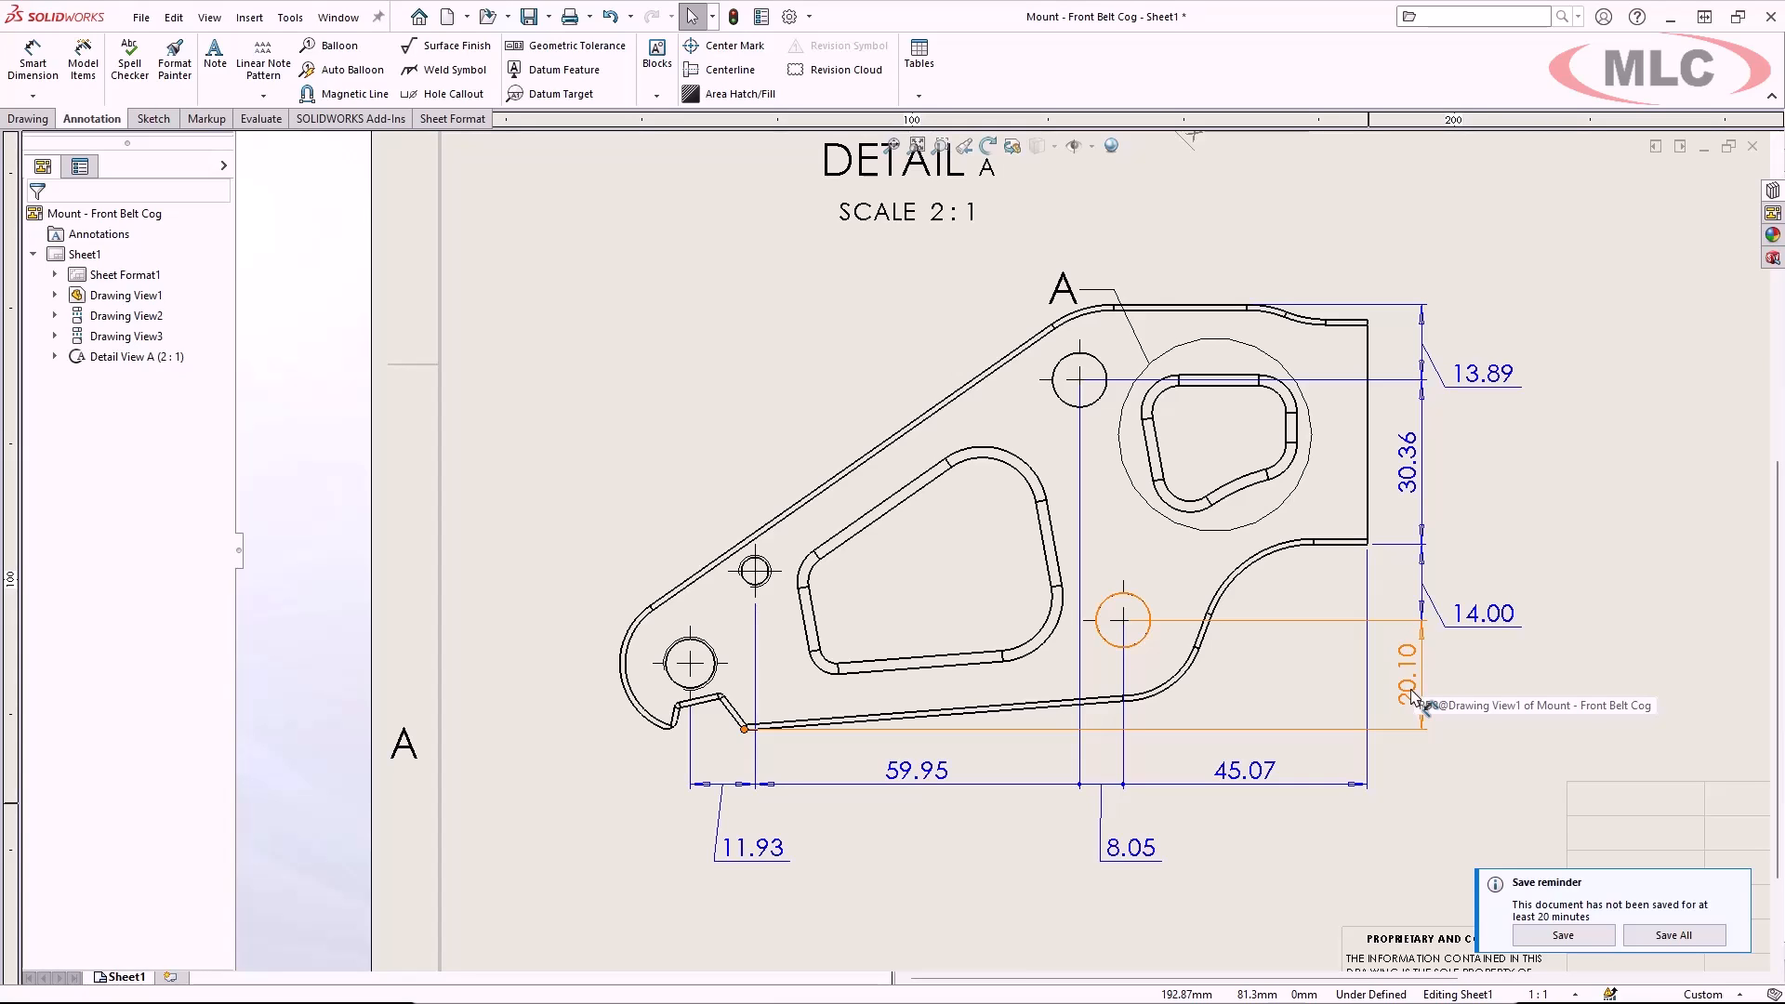
Step: Check the 'Highlight overridden dimensions' option and the Drawings Overridden Dimensions colour in system options
click(789, 17)
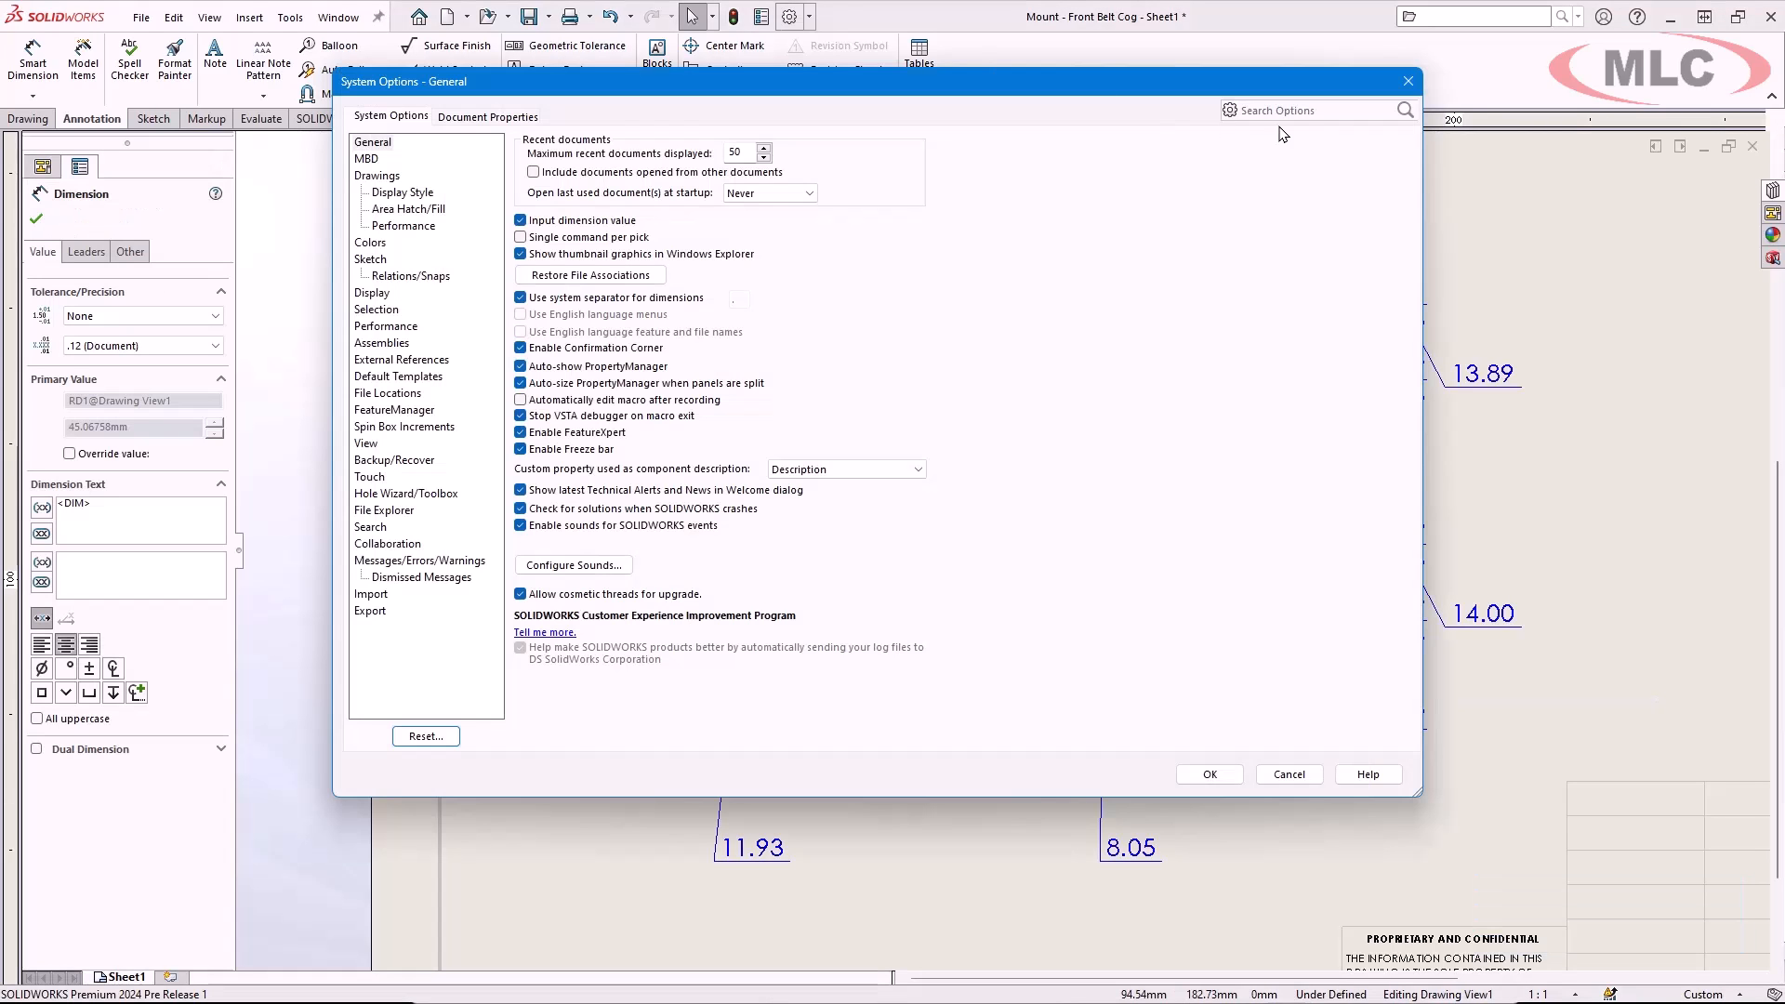
text(o)
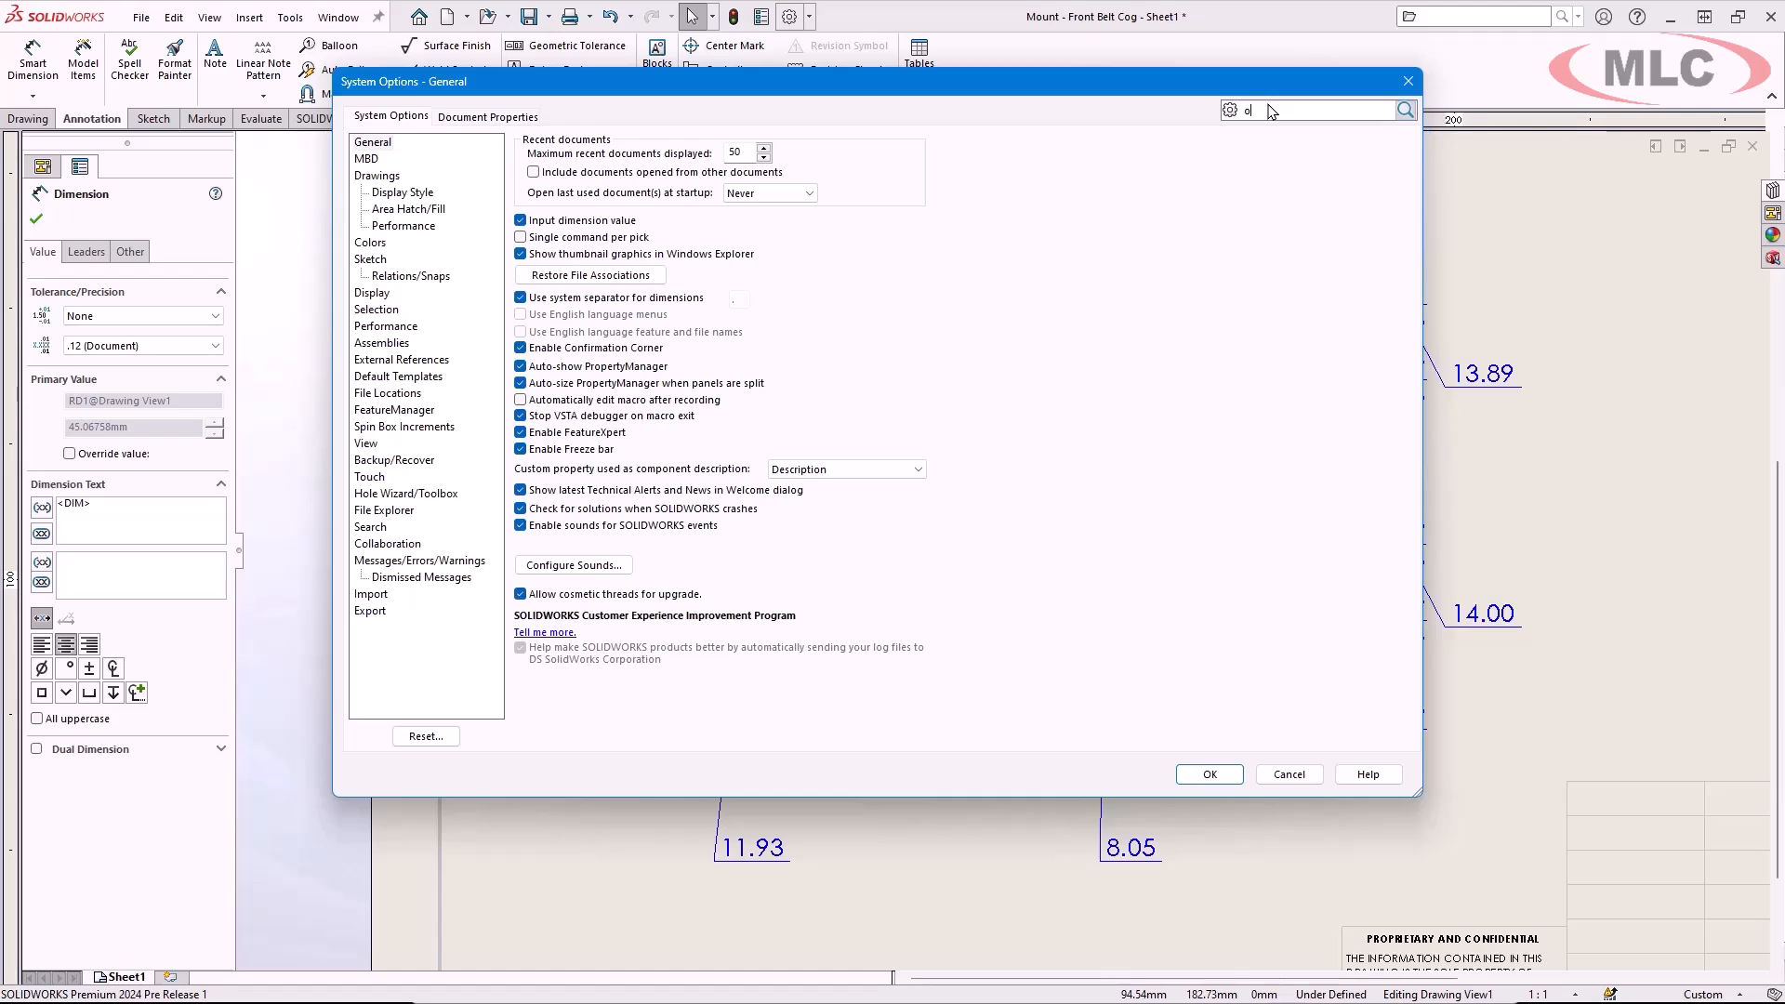
text(overri)
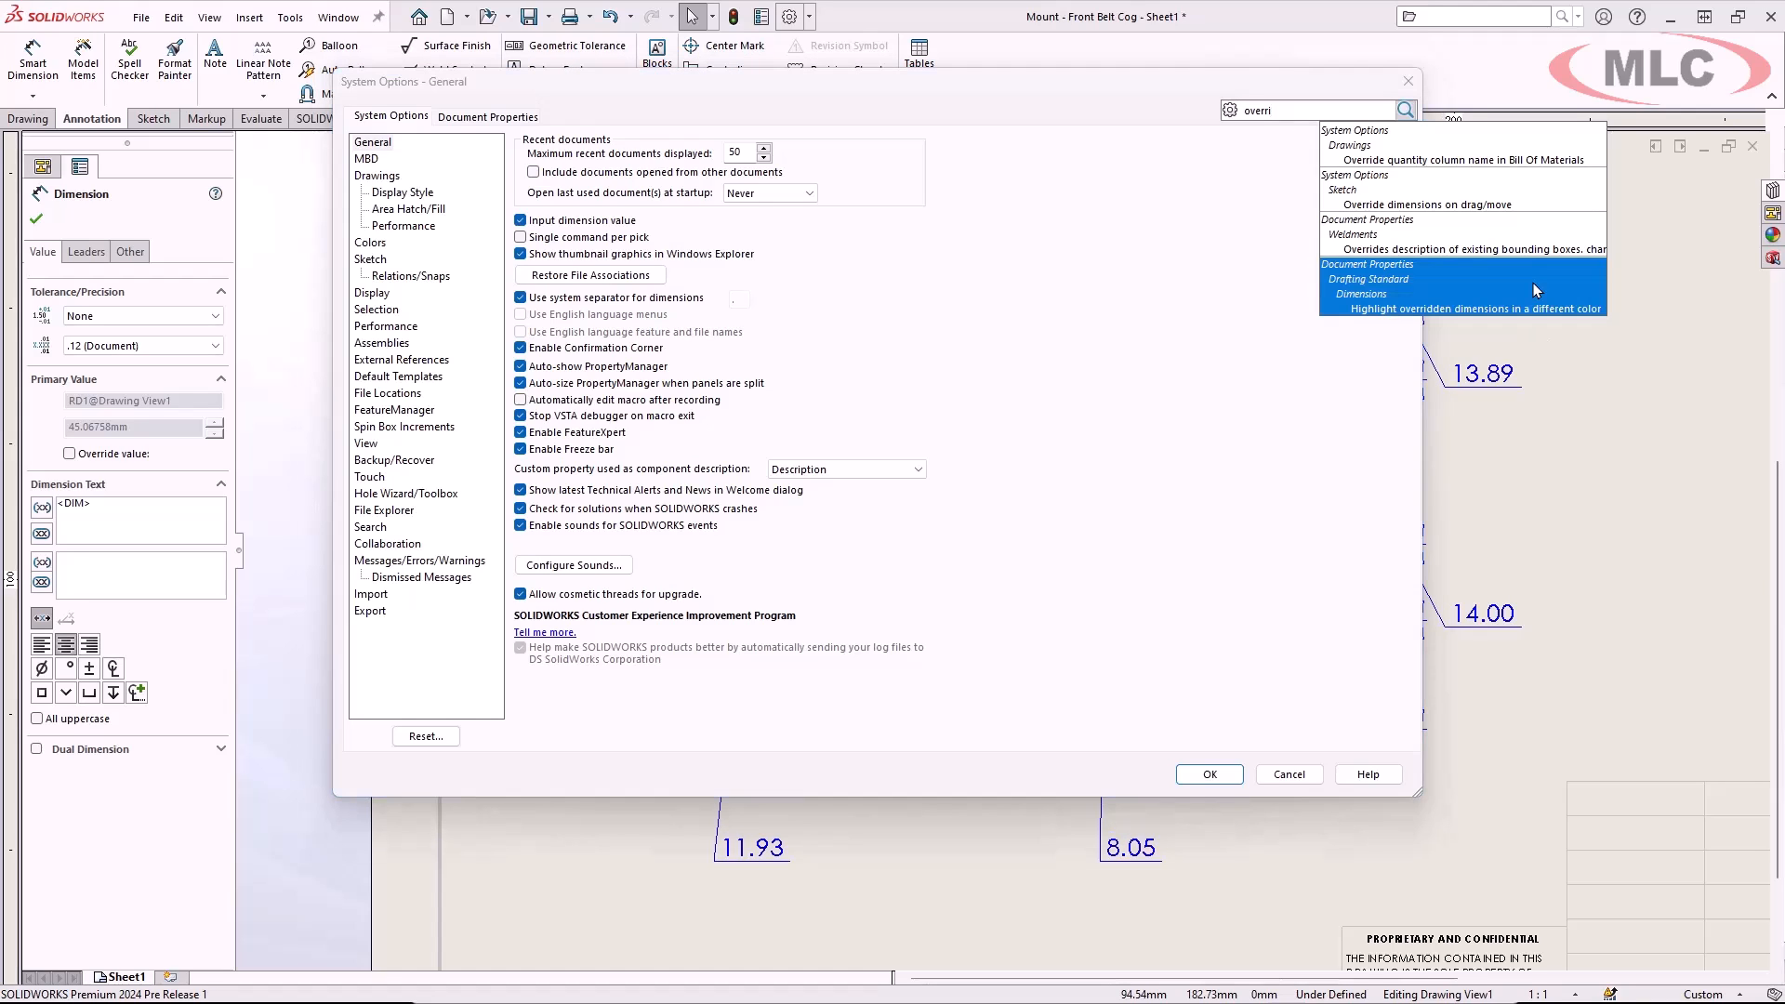
click(1476, 307)
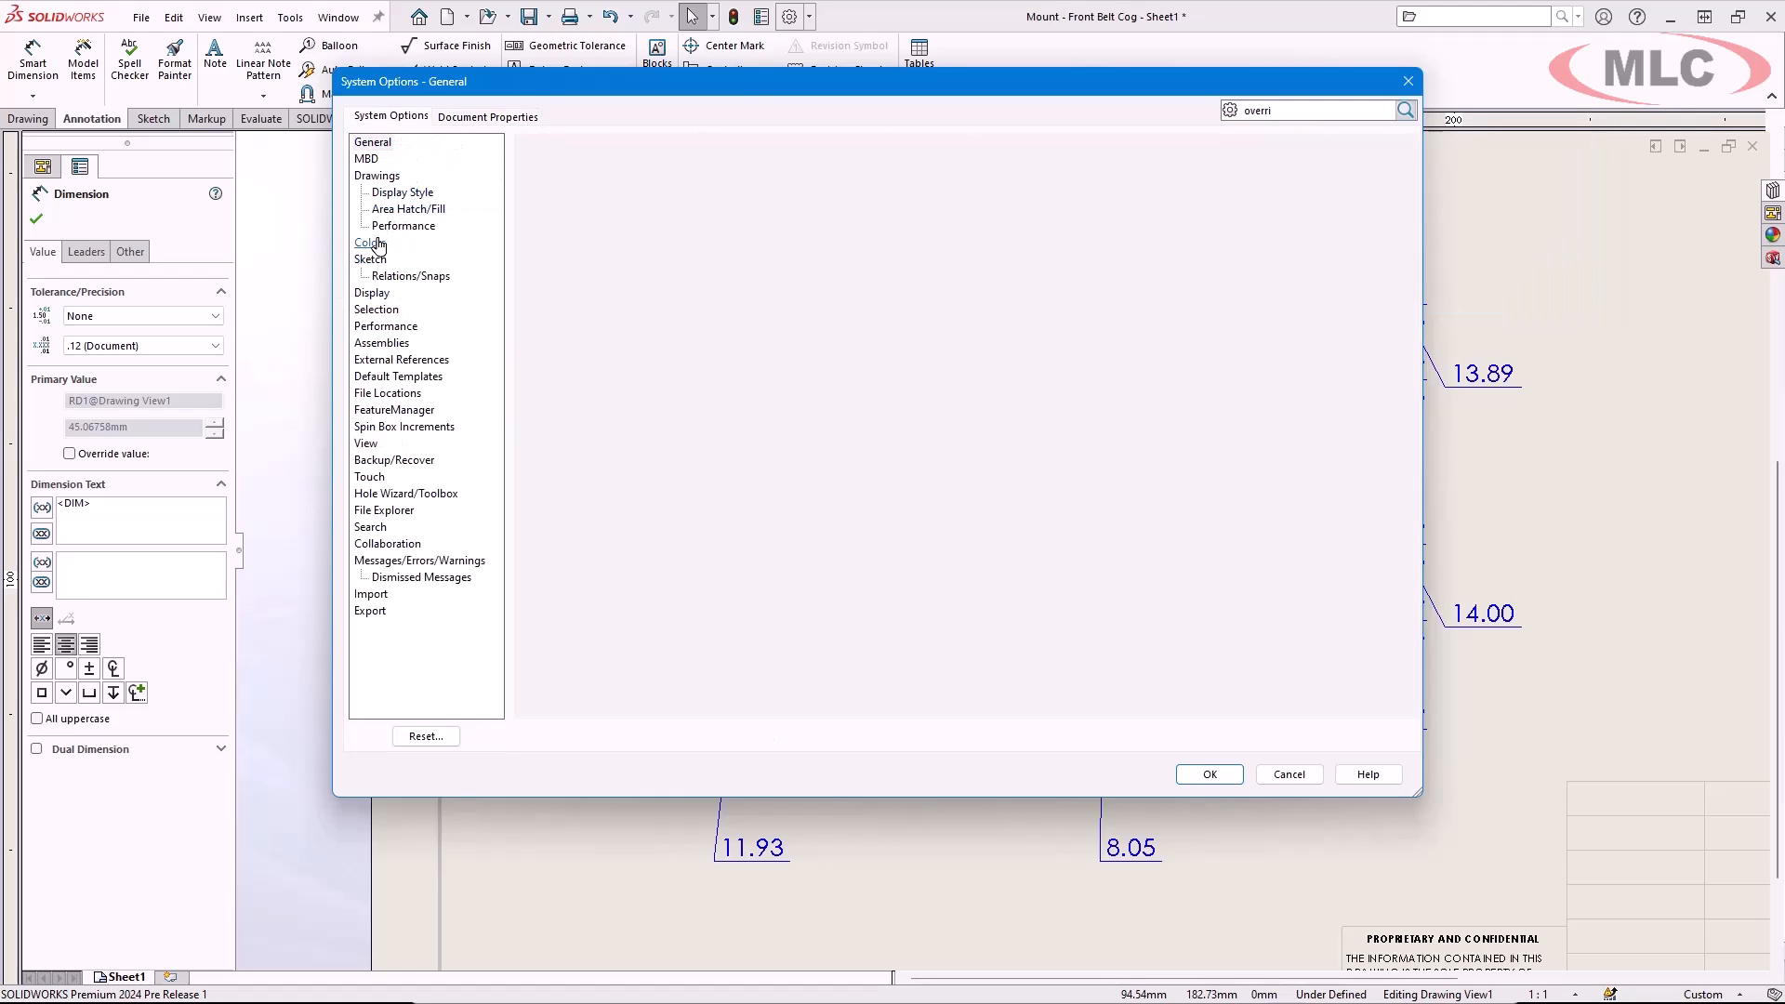
click(368, 241)
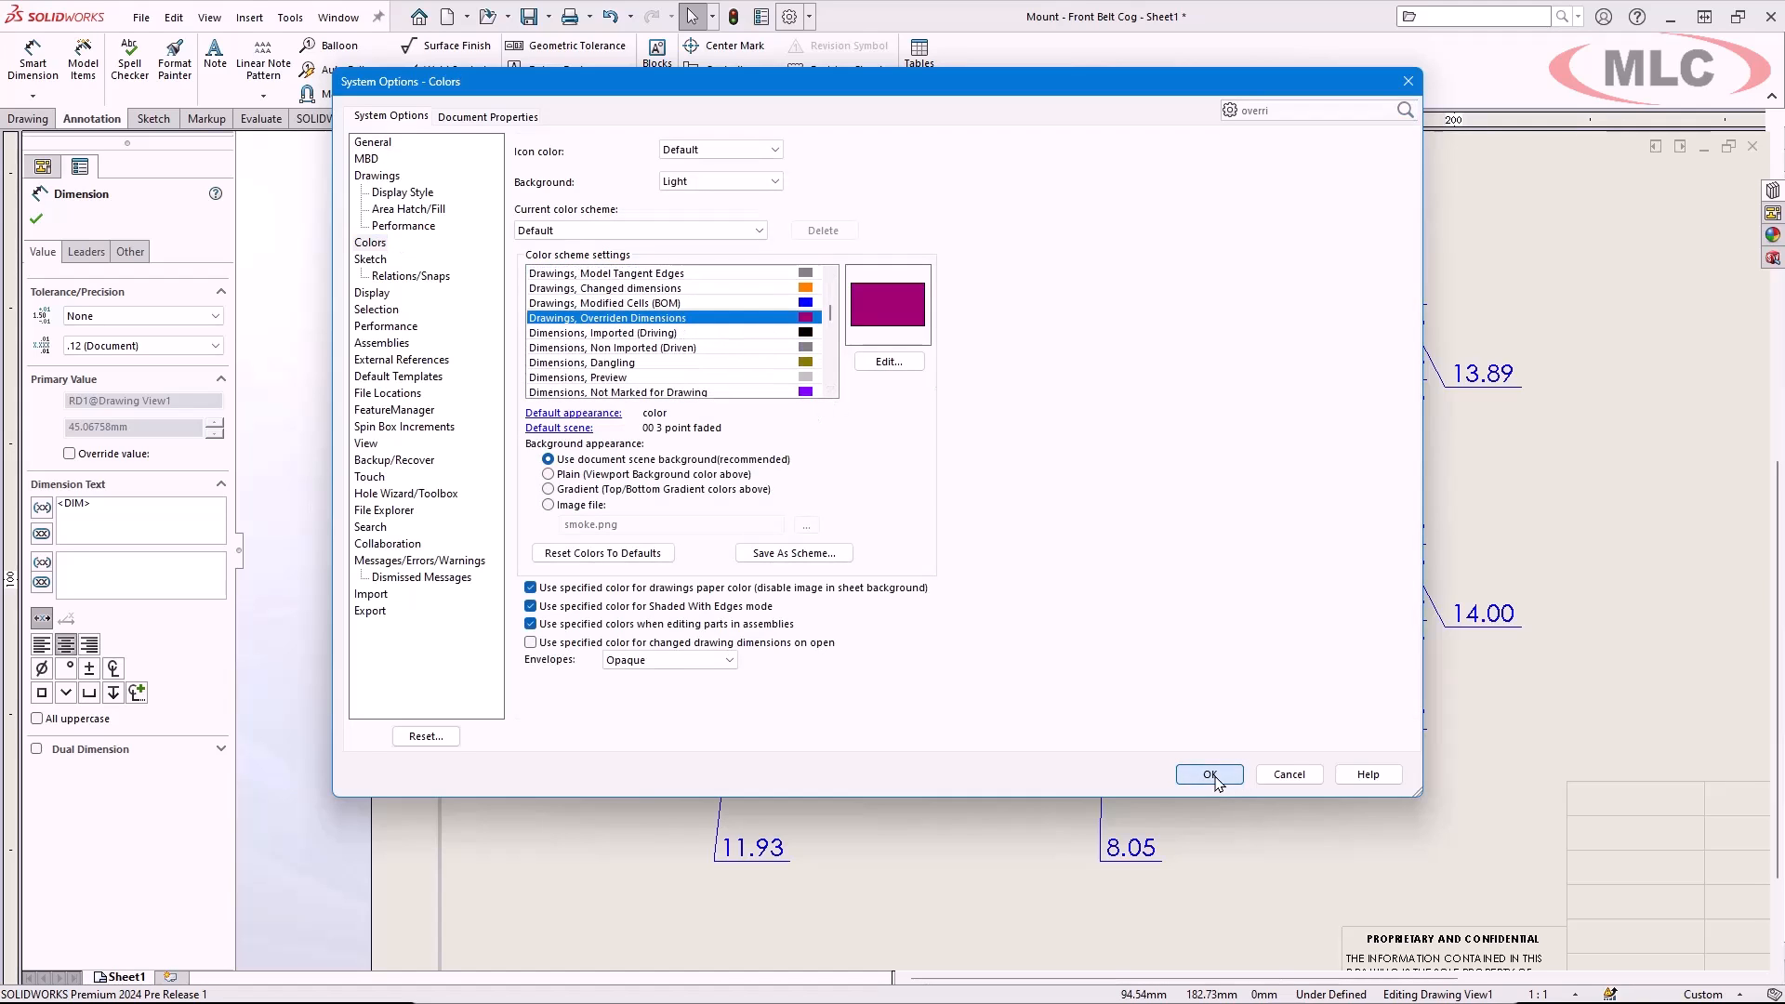
click(1209, 774)
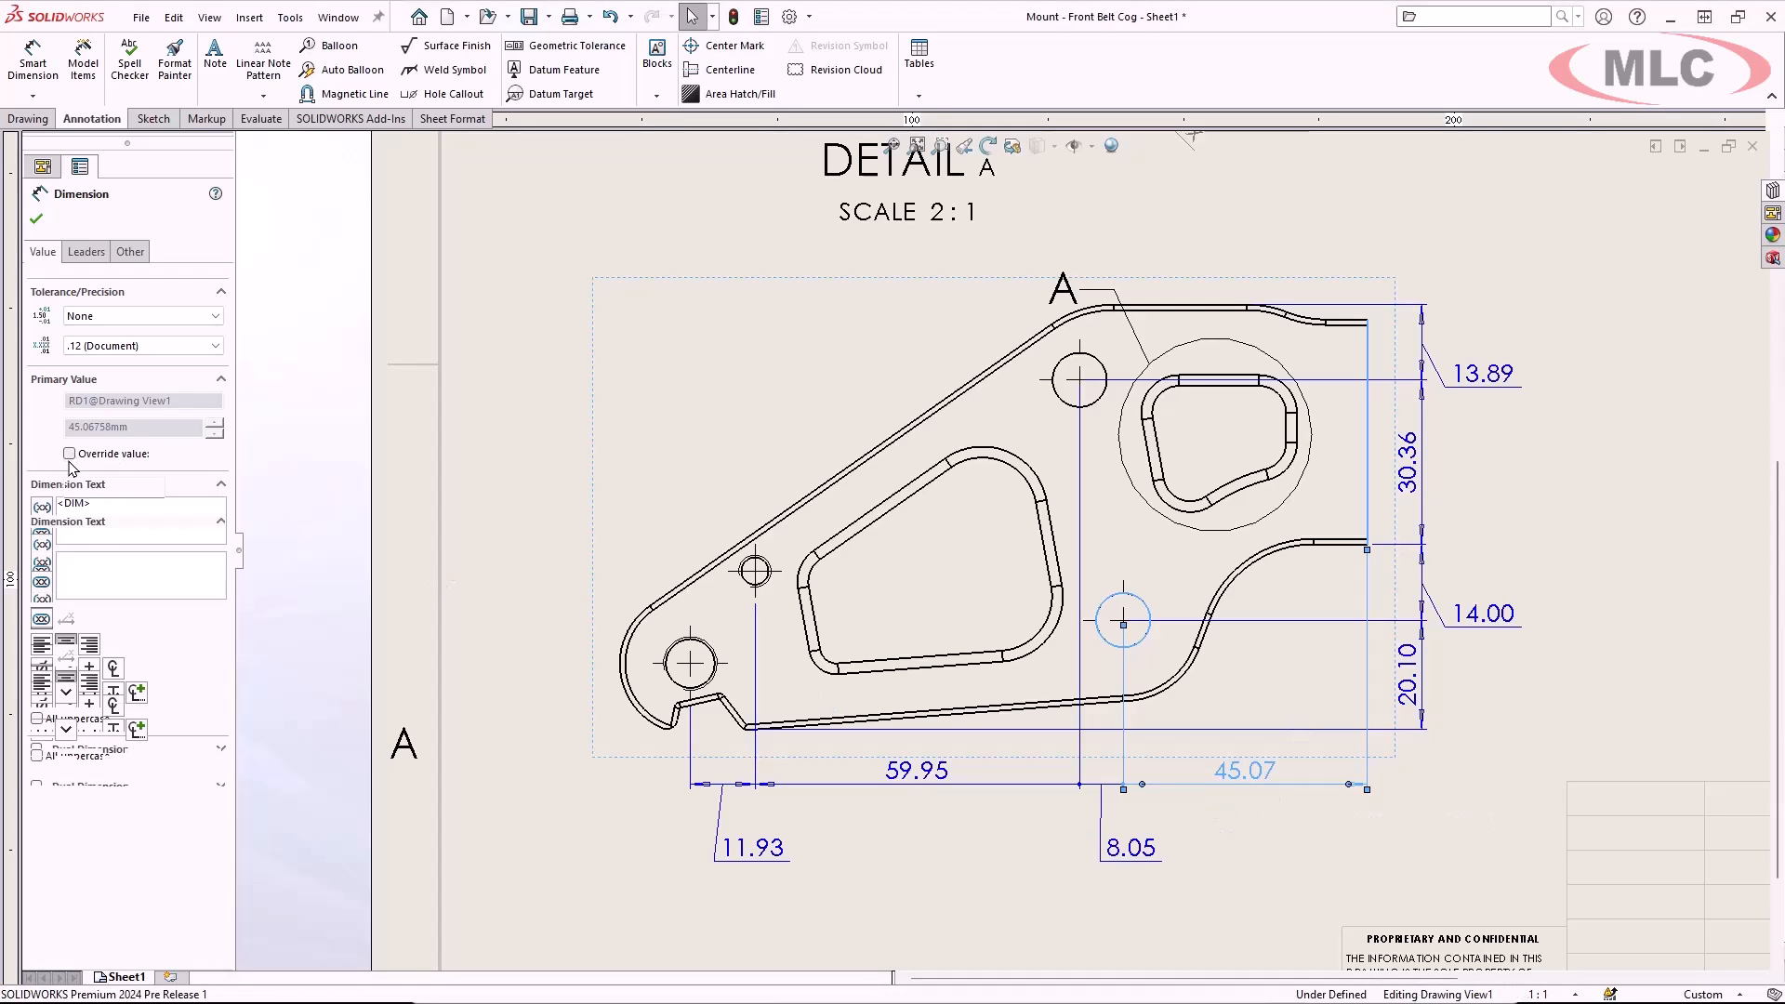
Step: Override the 45.07 dimension to read 45.00, then bring up its context menu
click(69, 453)
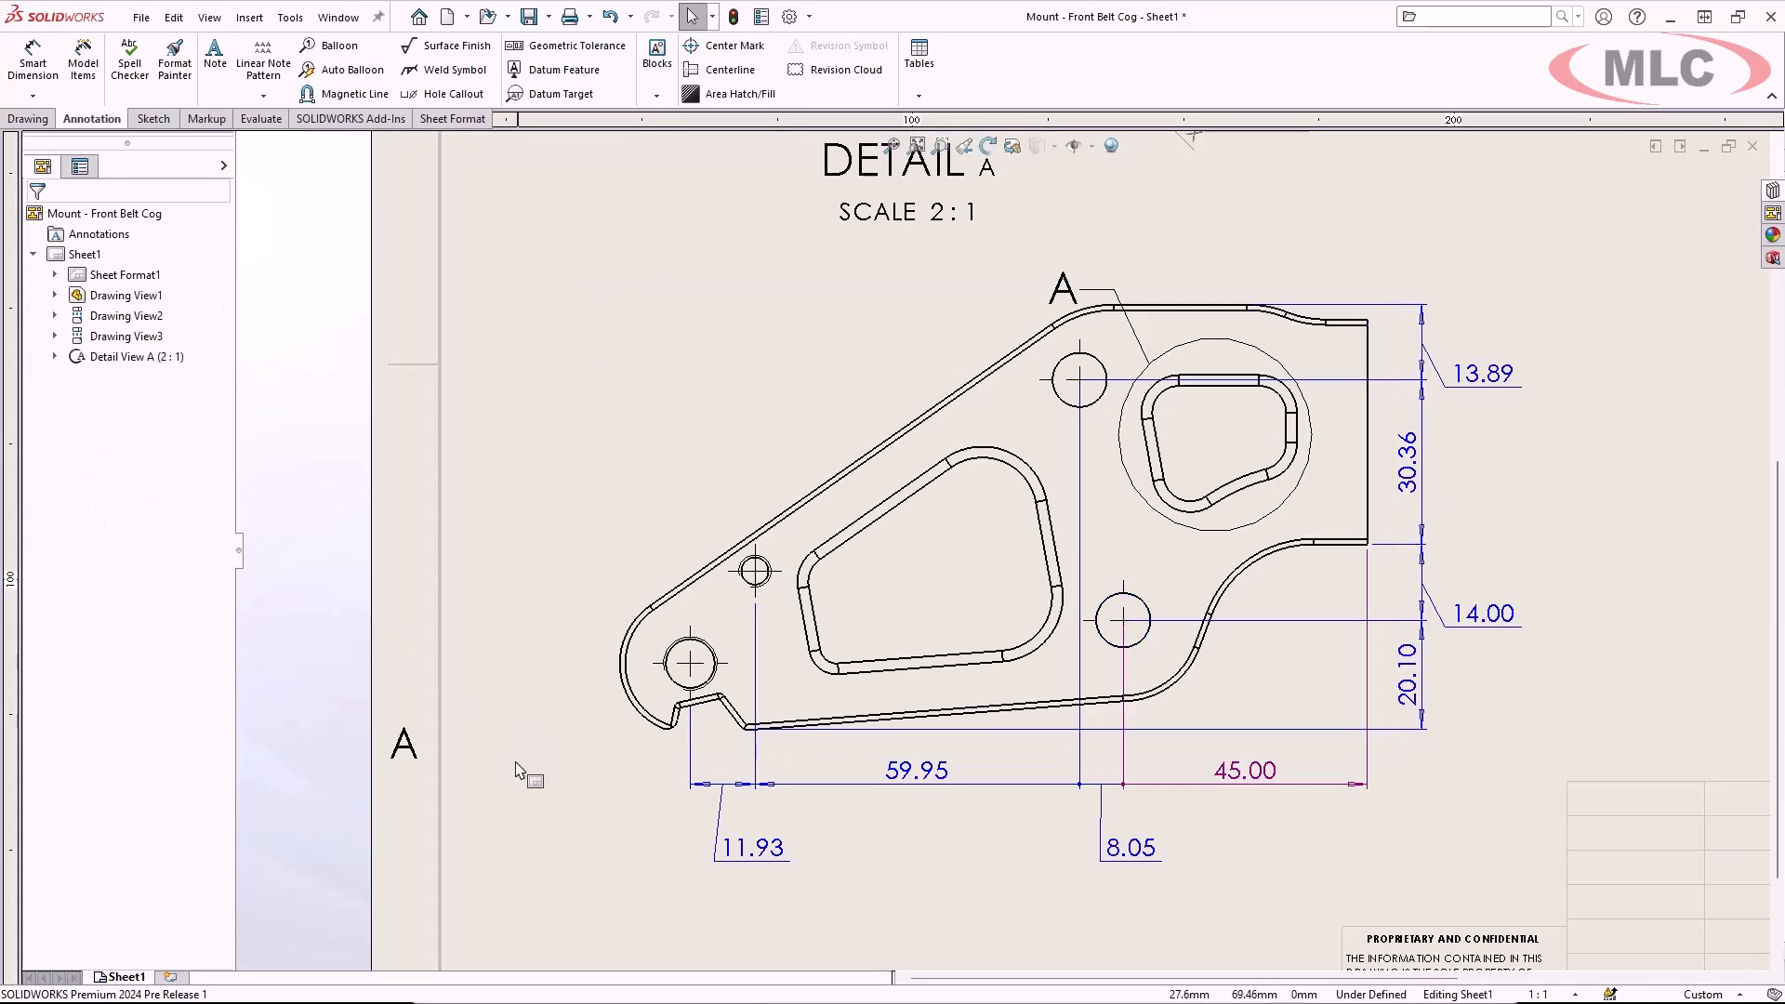
mouse_move(1346, 849)
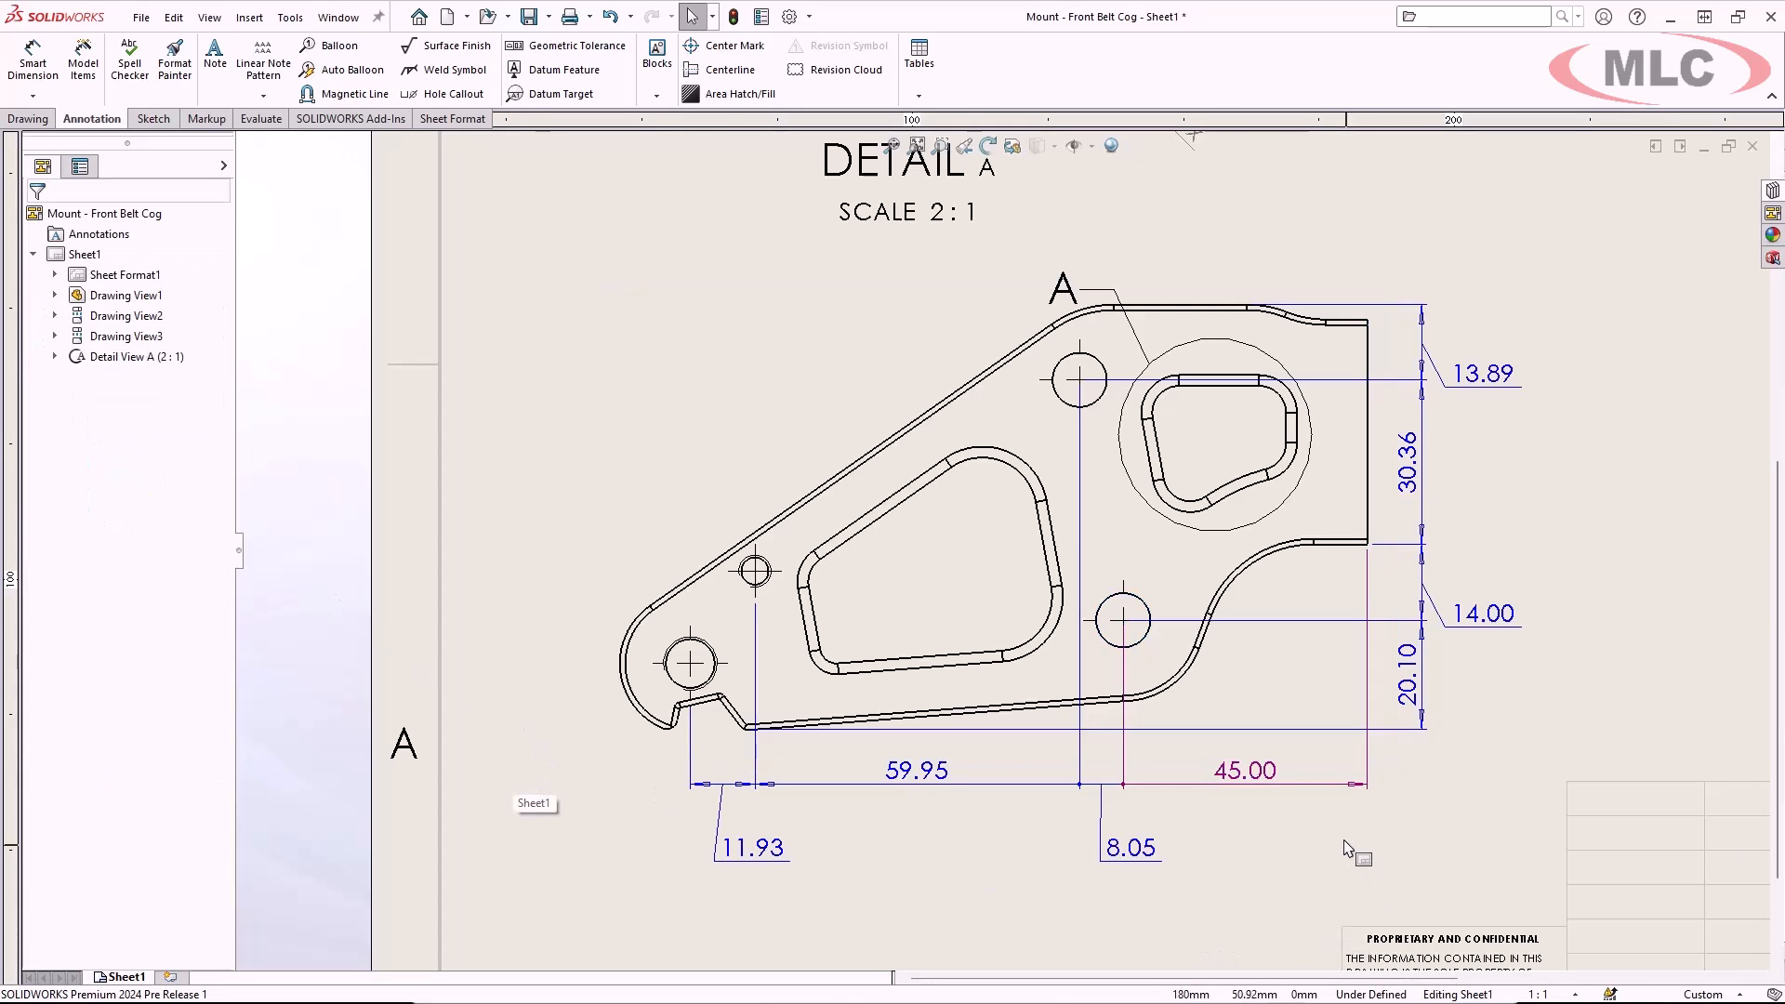
click(1247, 771)
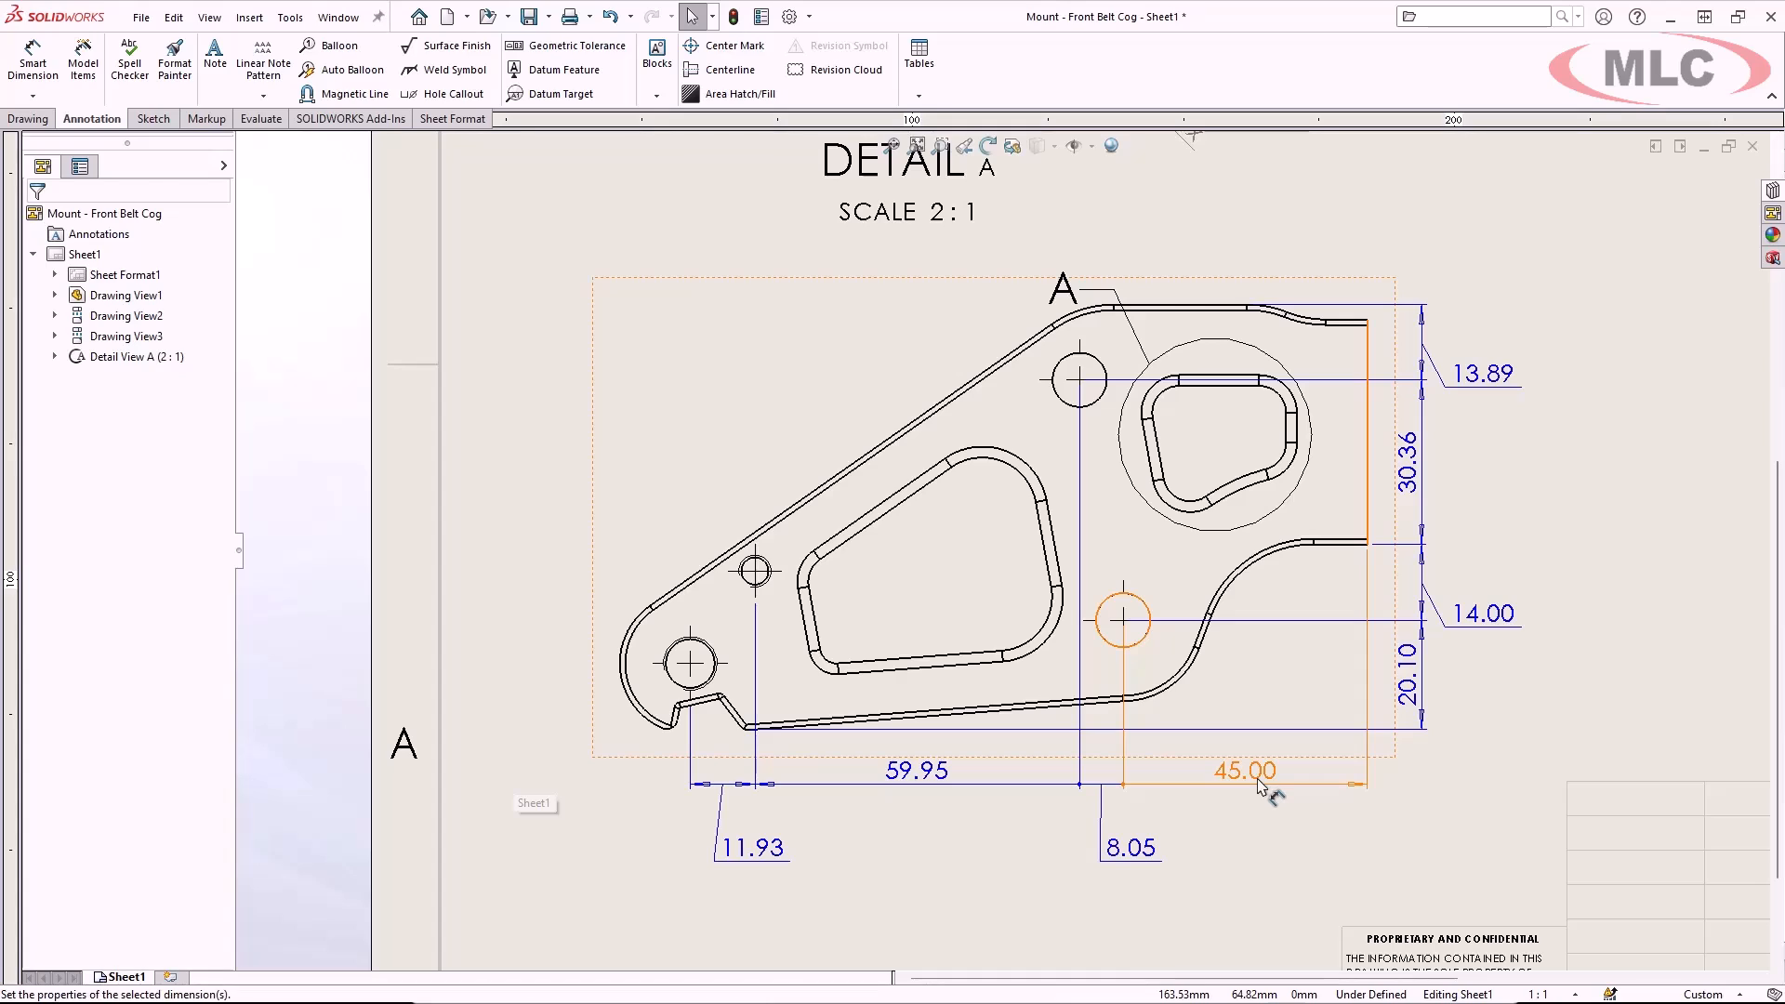
right_click(1247, 772)
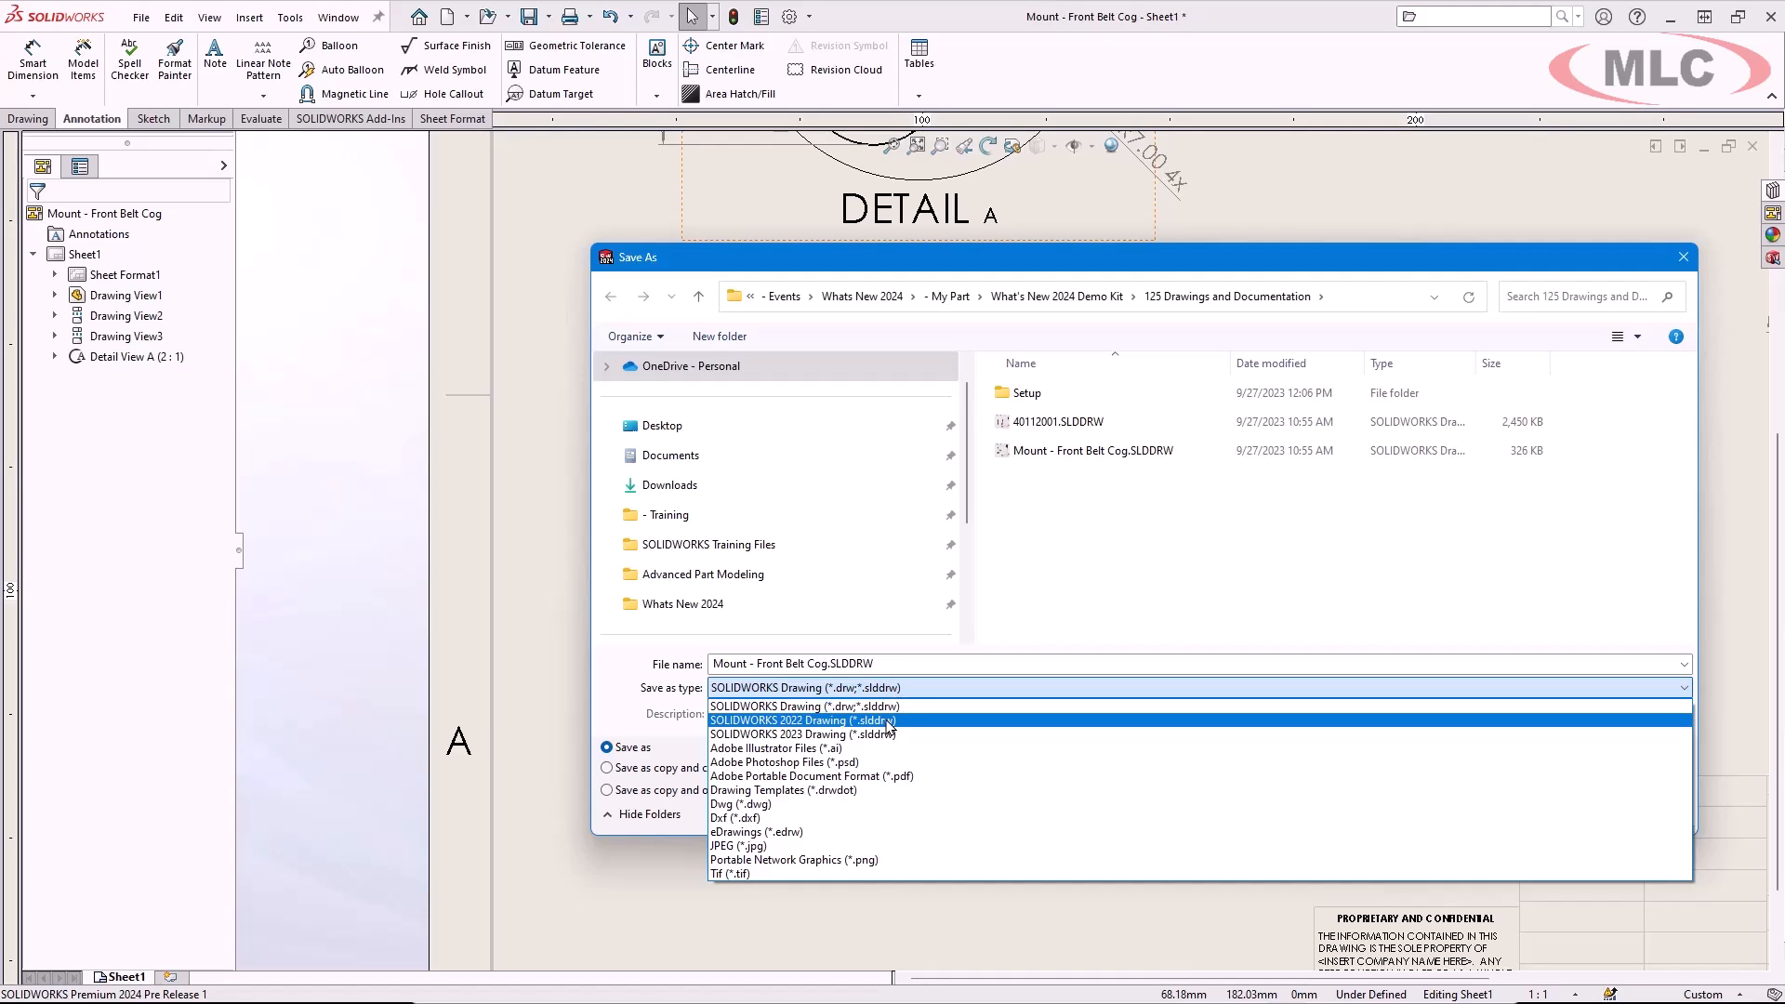
Step: Save a copy as a SOLIDWORKS 2022 Drawing with the _2022 file-name suffix
click(802, 720)
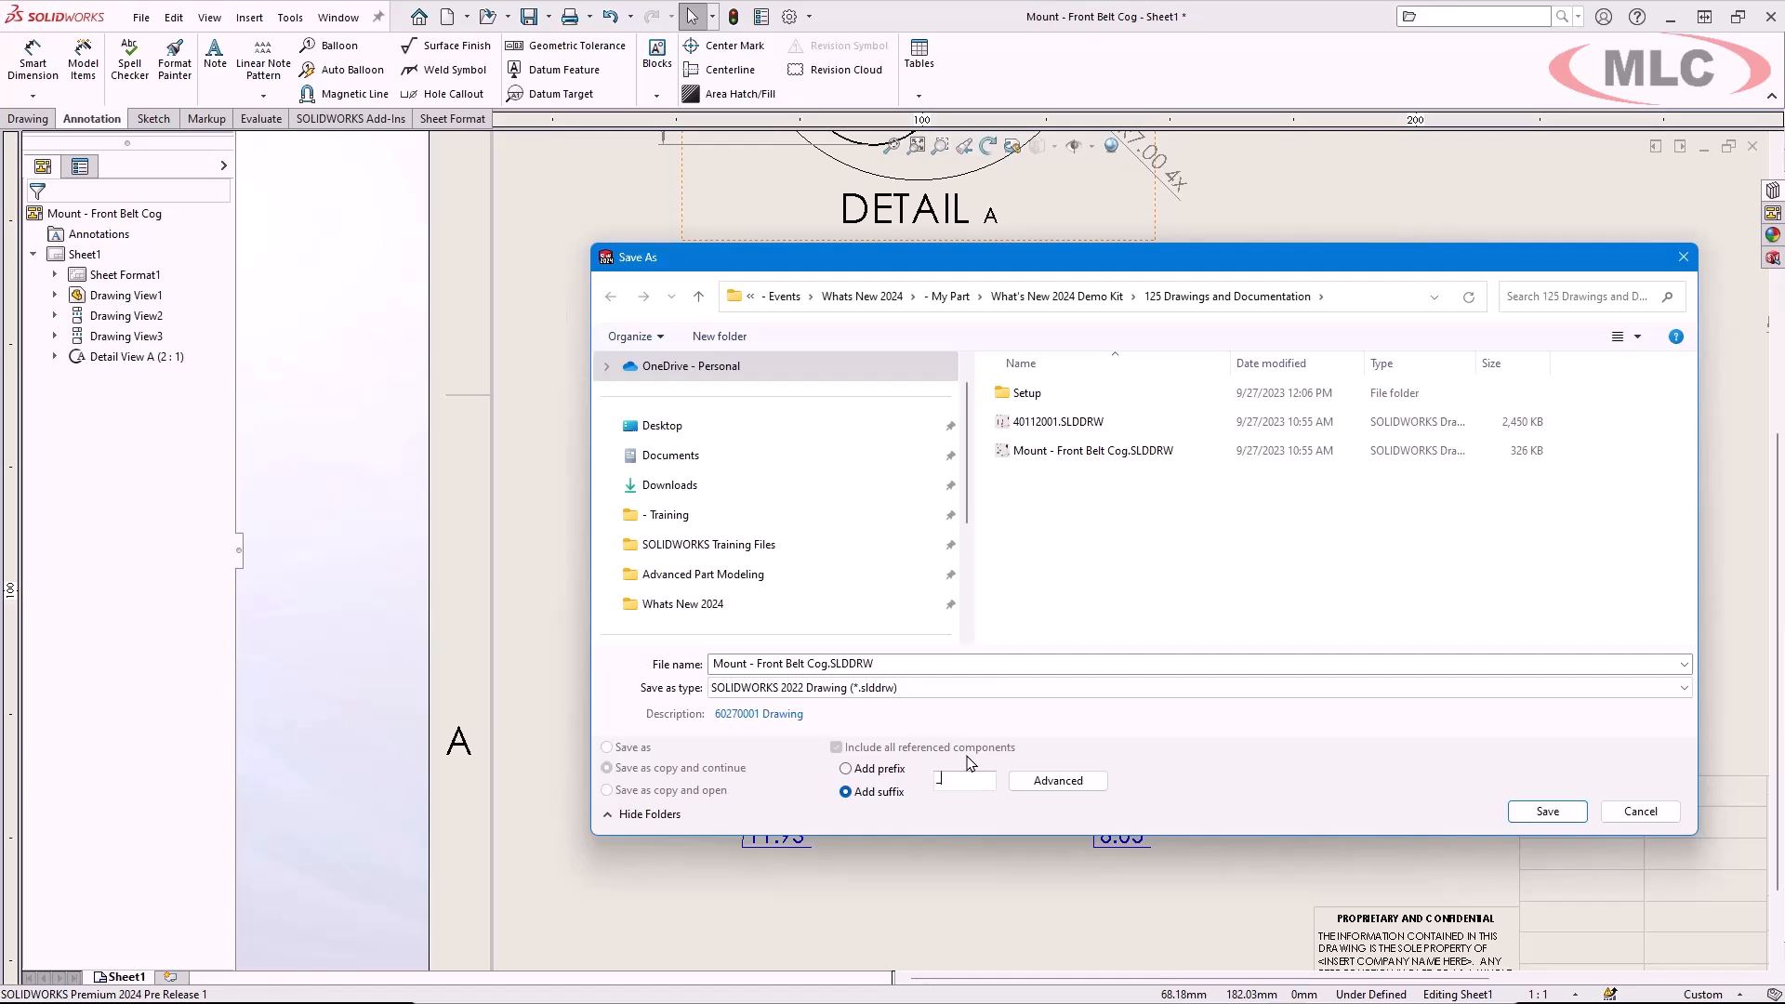
text(_2022)
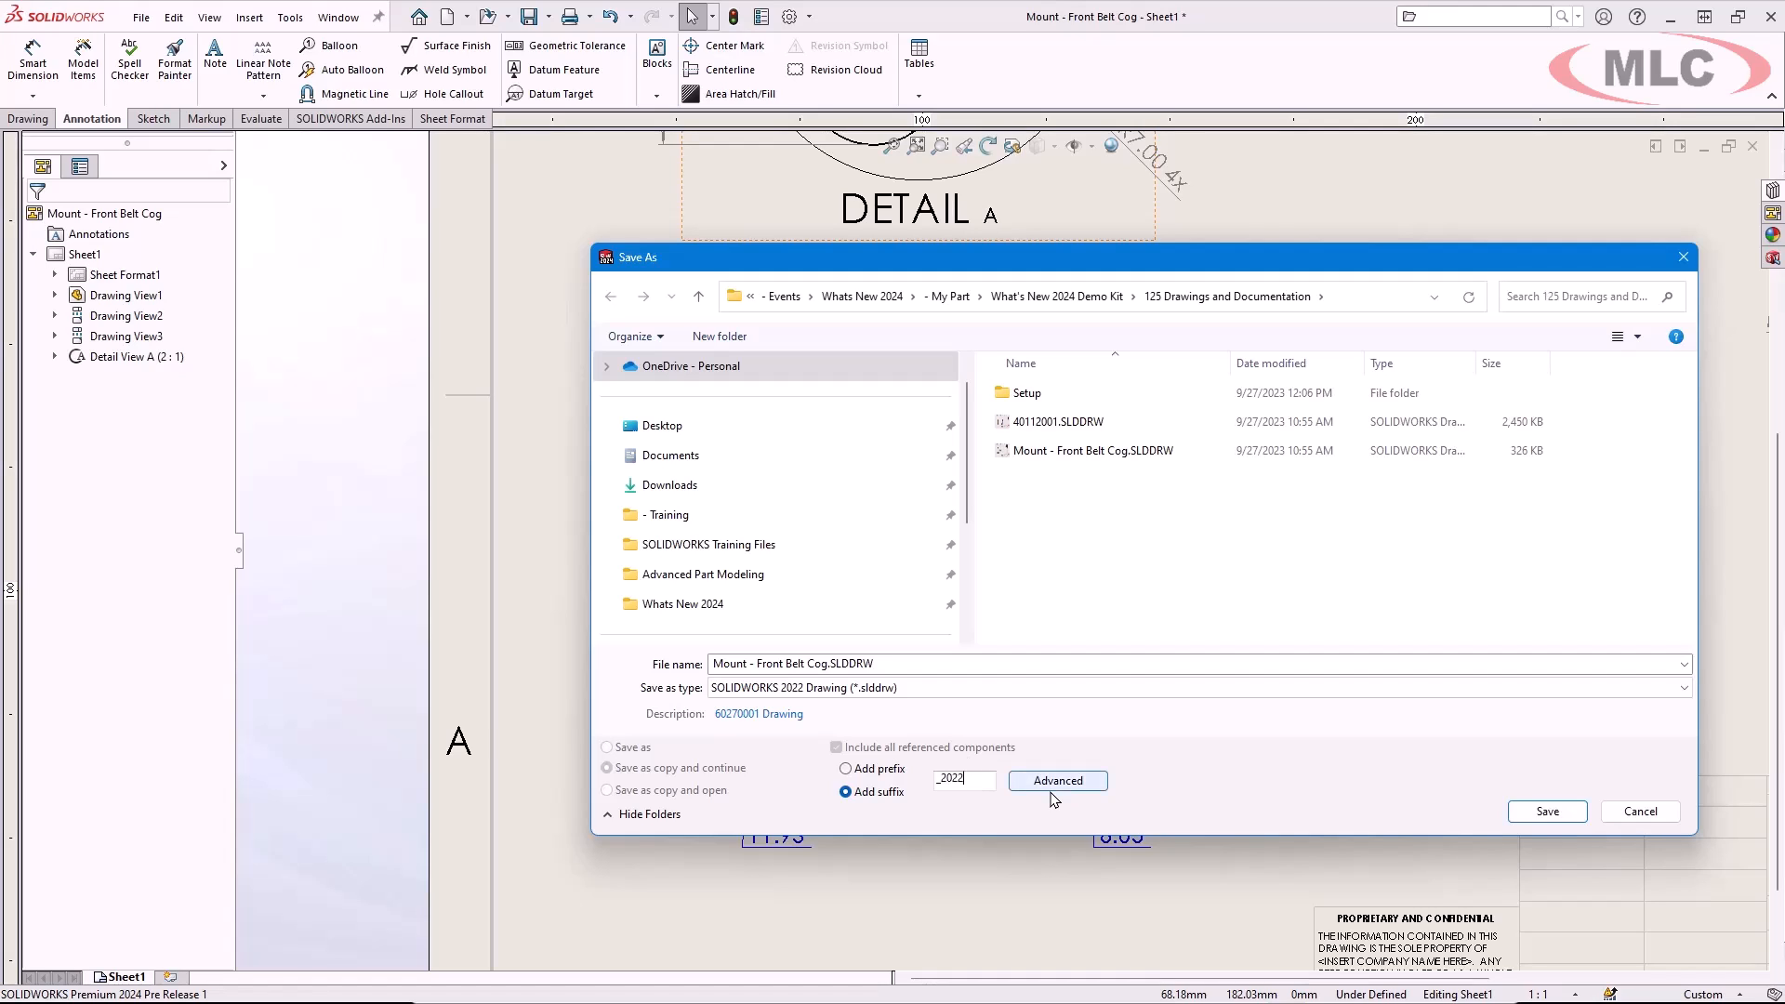
click(1058, 780)
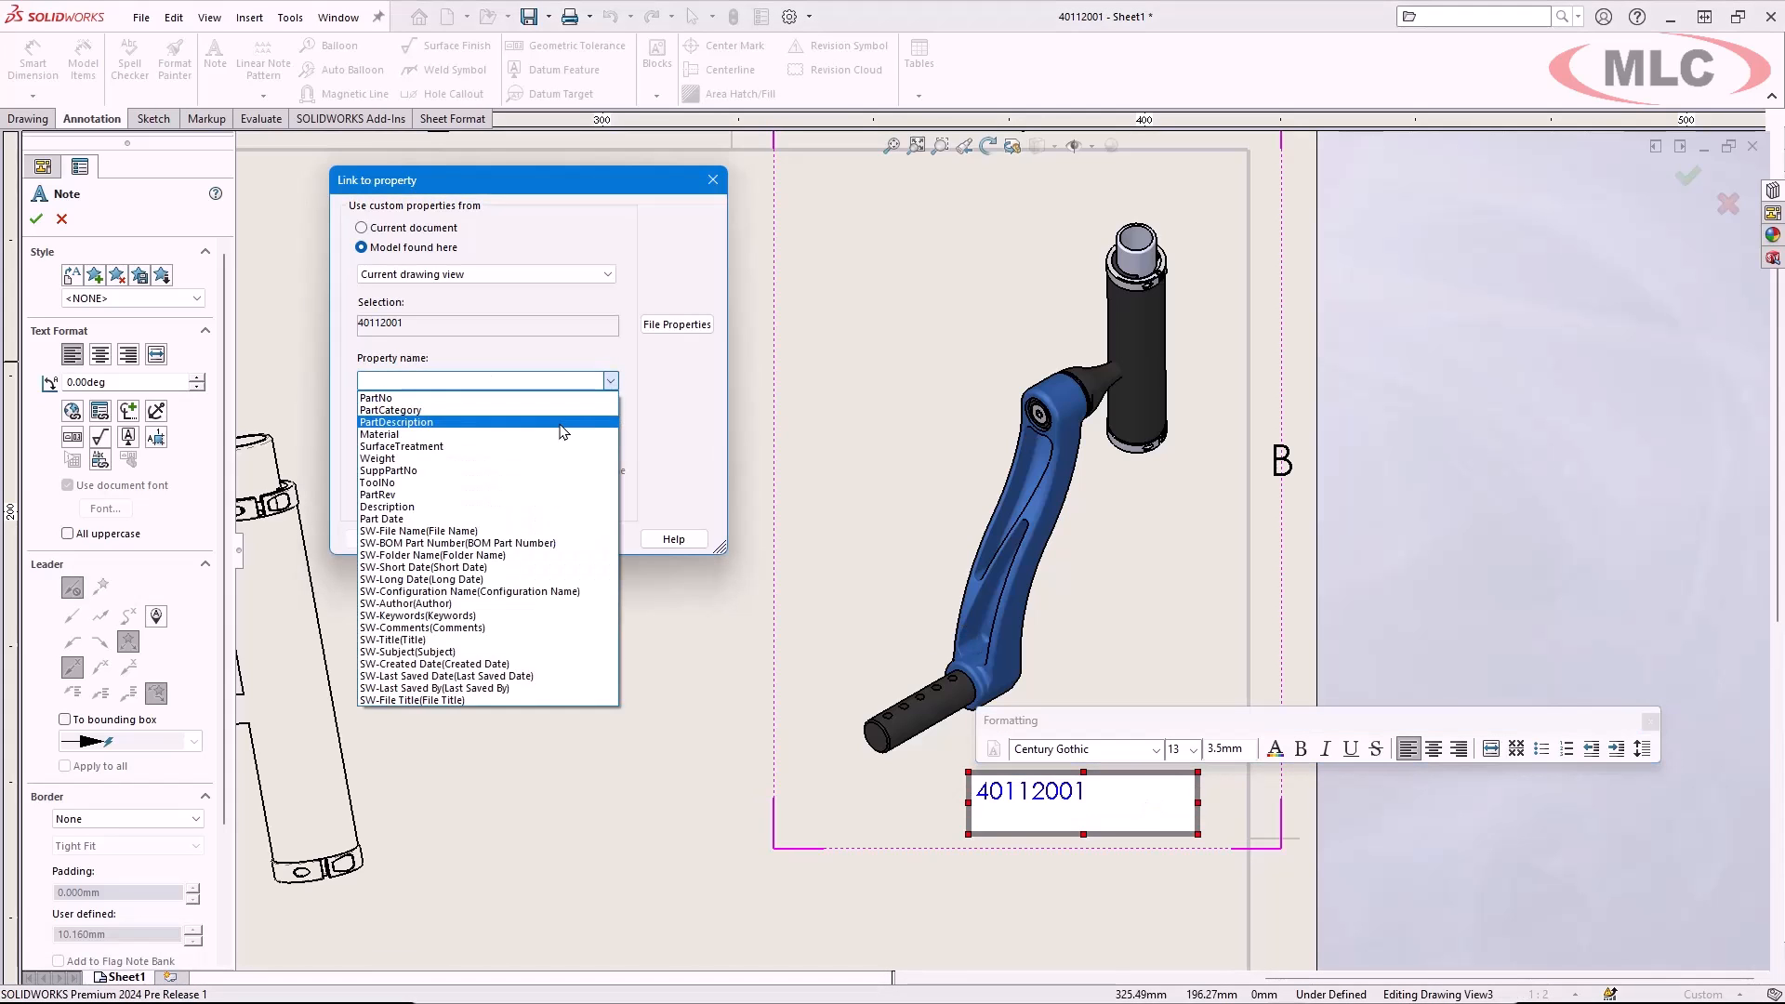
Step: Link the note to the PartDescription (Sub Assy - Left) and Weight (440.83 g) properties
click(396, 422)
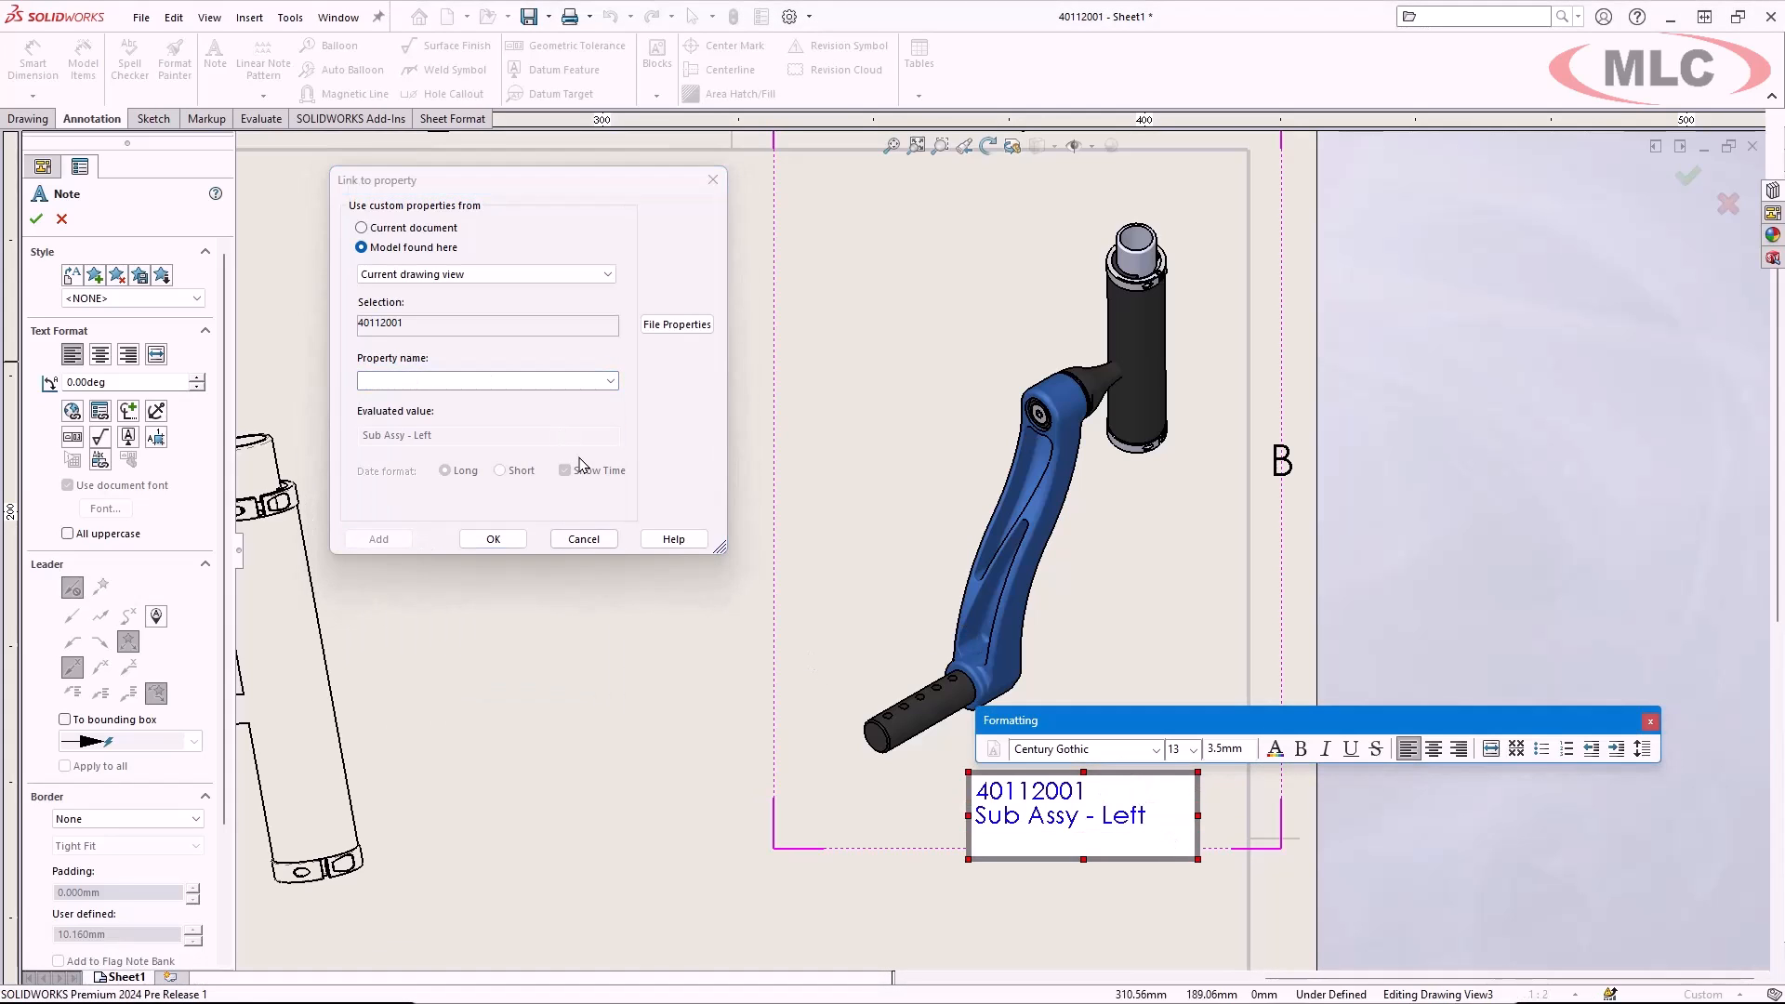
click(609, 380)
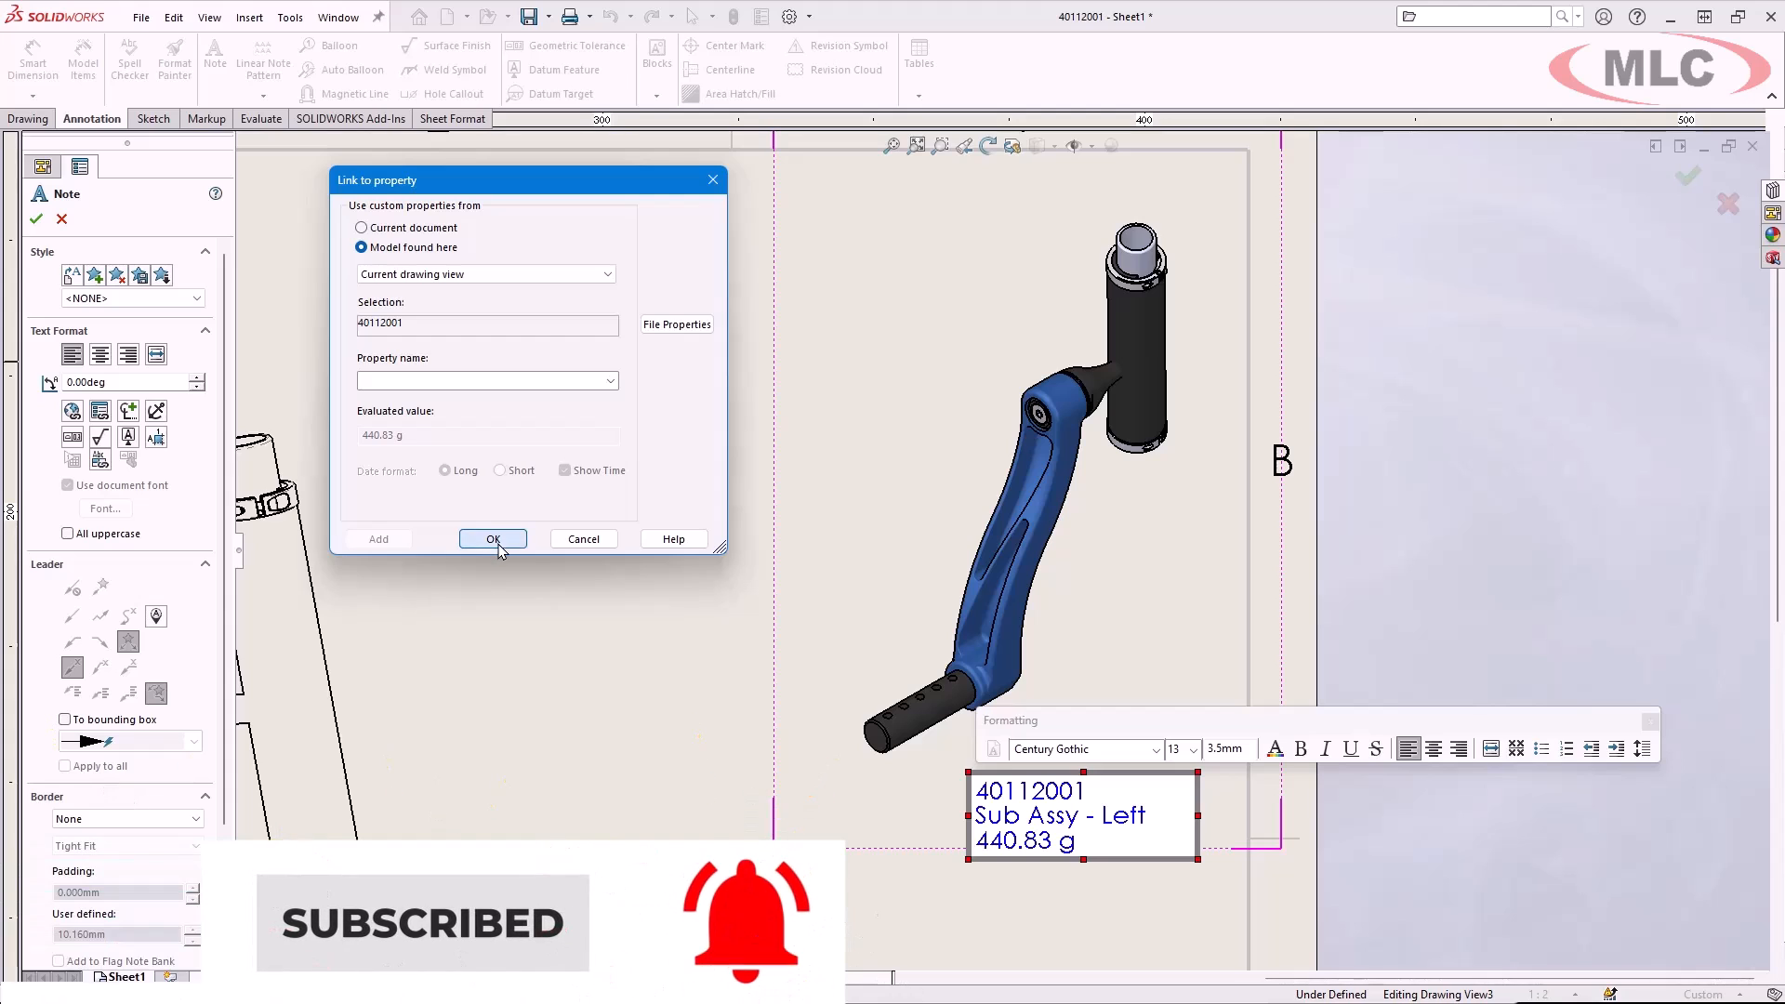
click(493, 539)
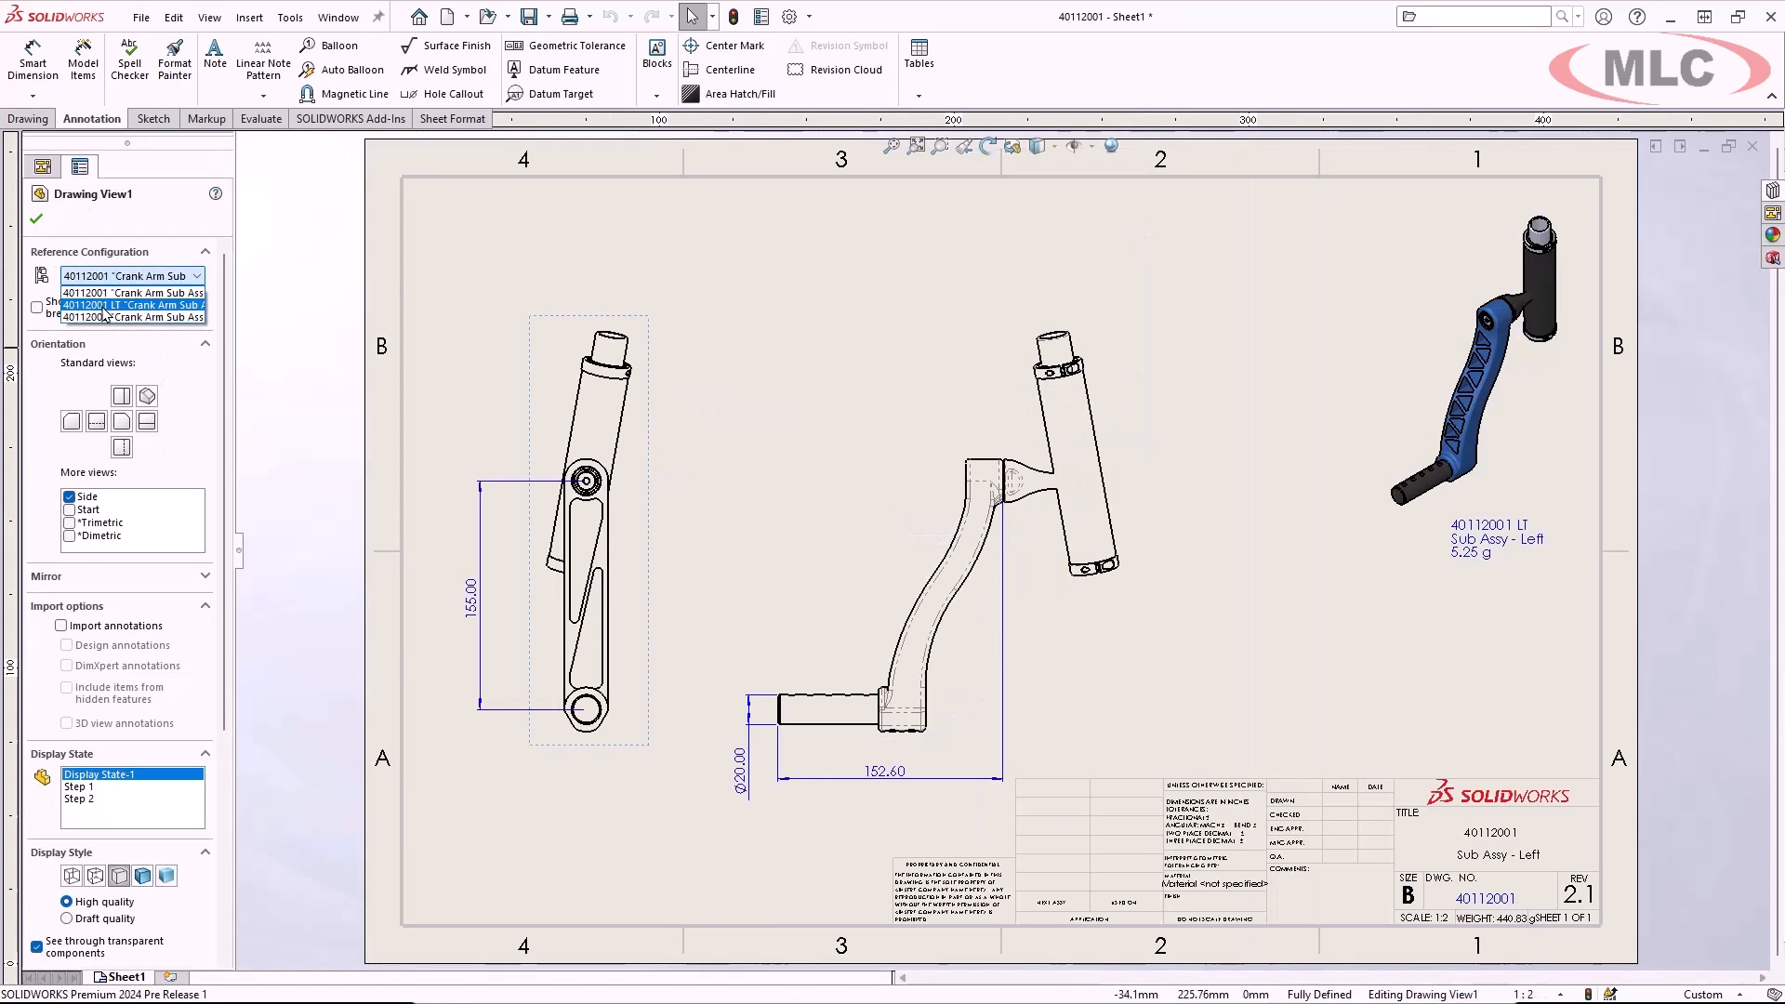
Step: Set Drawing View1's reference configuration to LT and select the 155.00 dimension
click(133, 305)
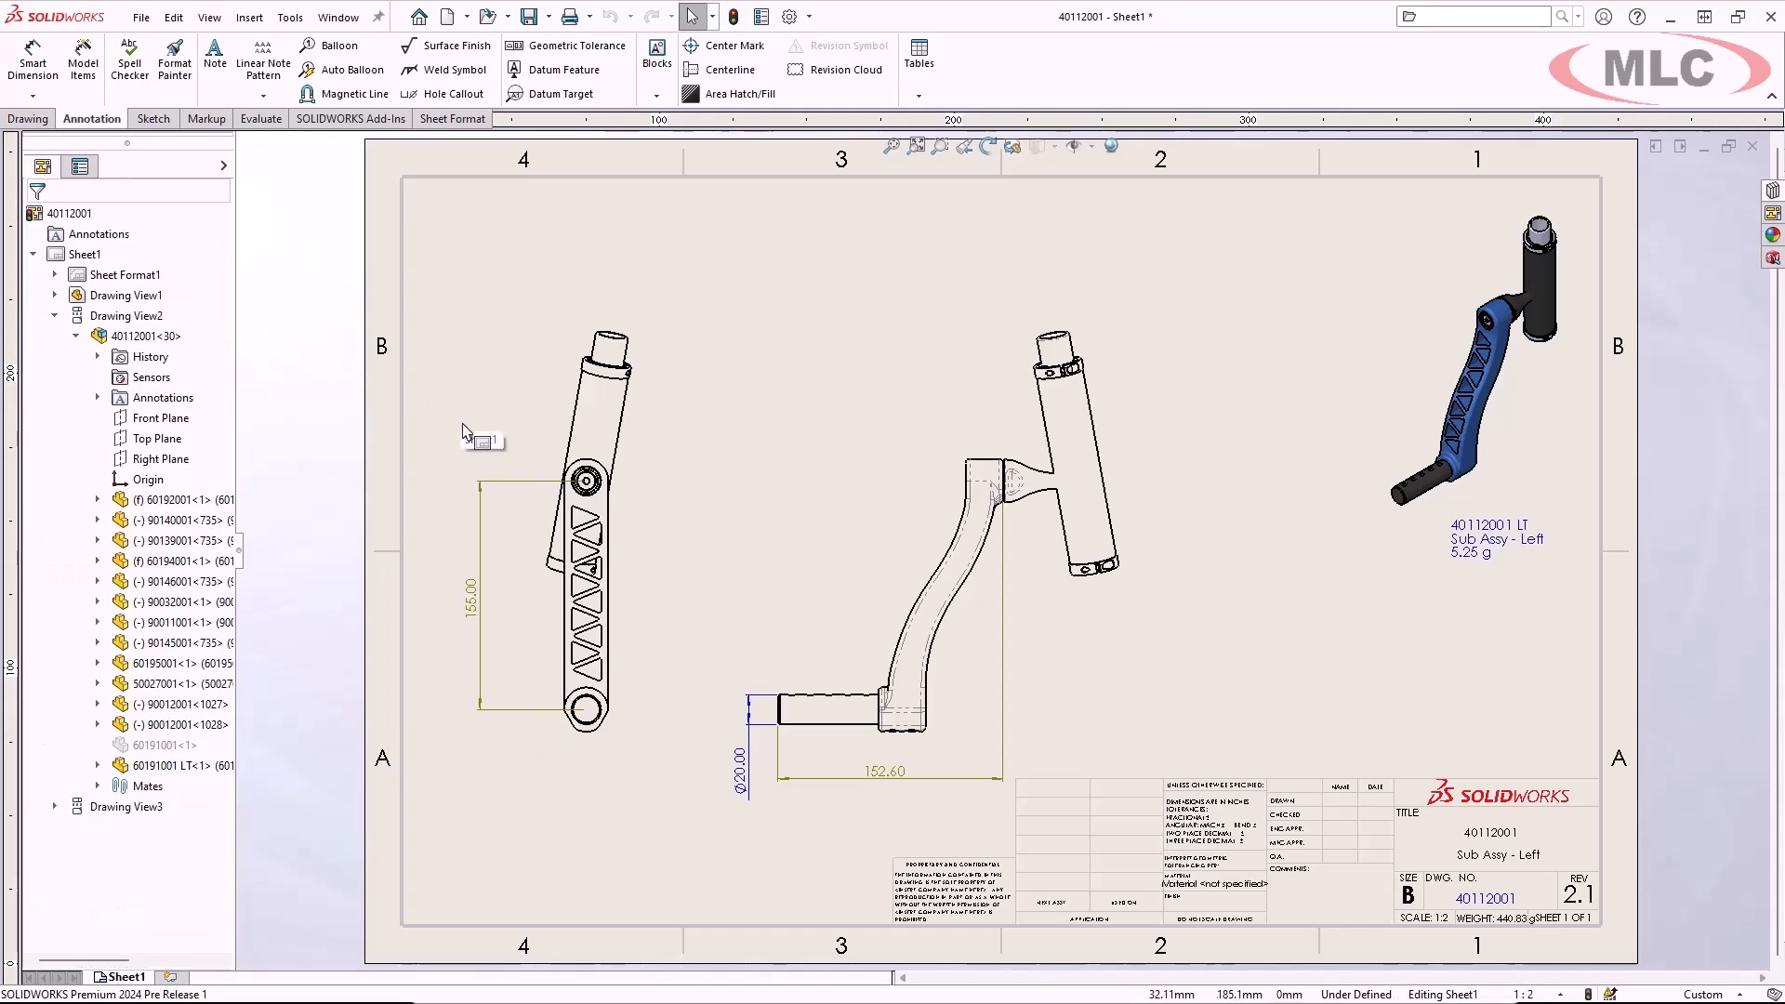
click(472, 595)
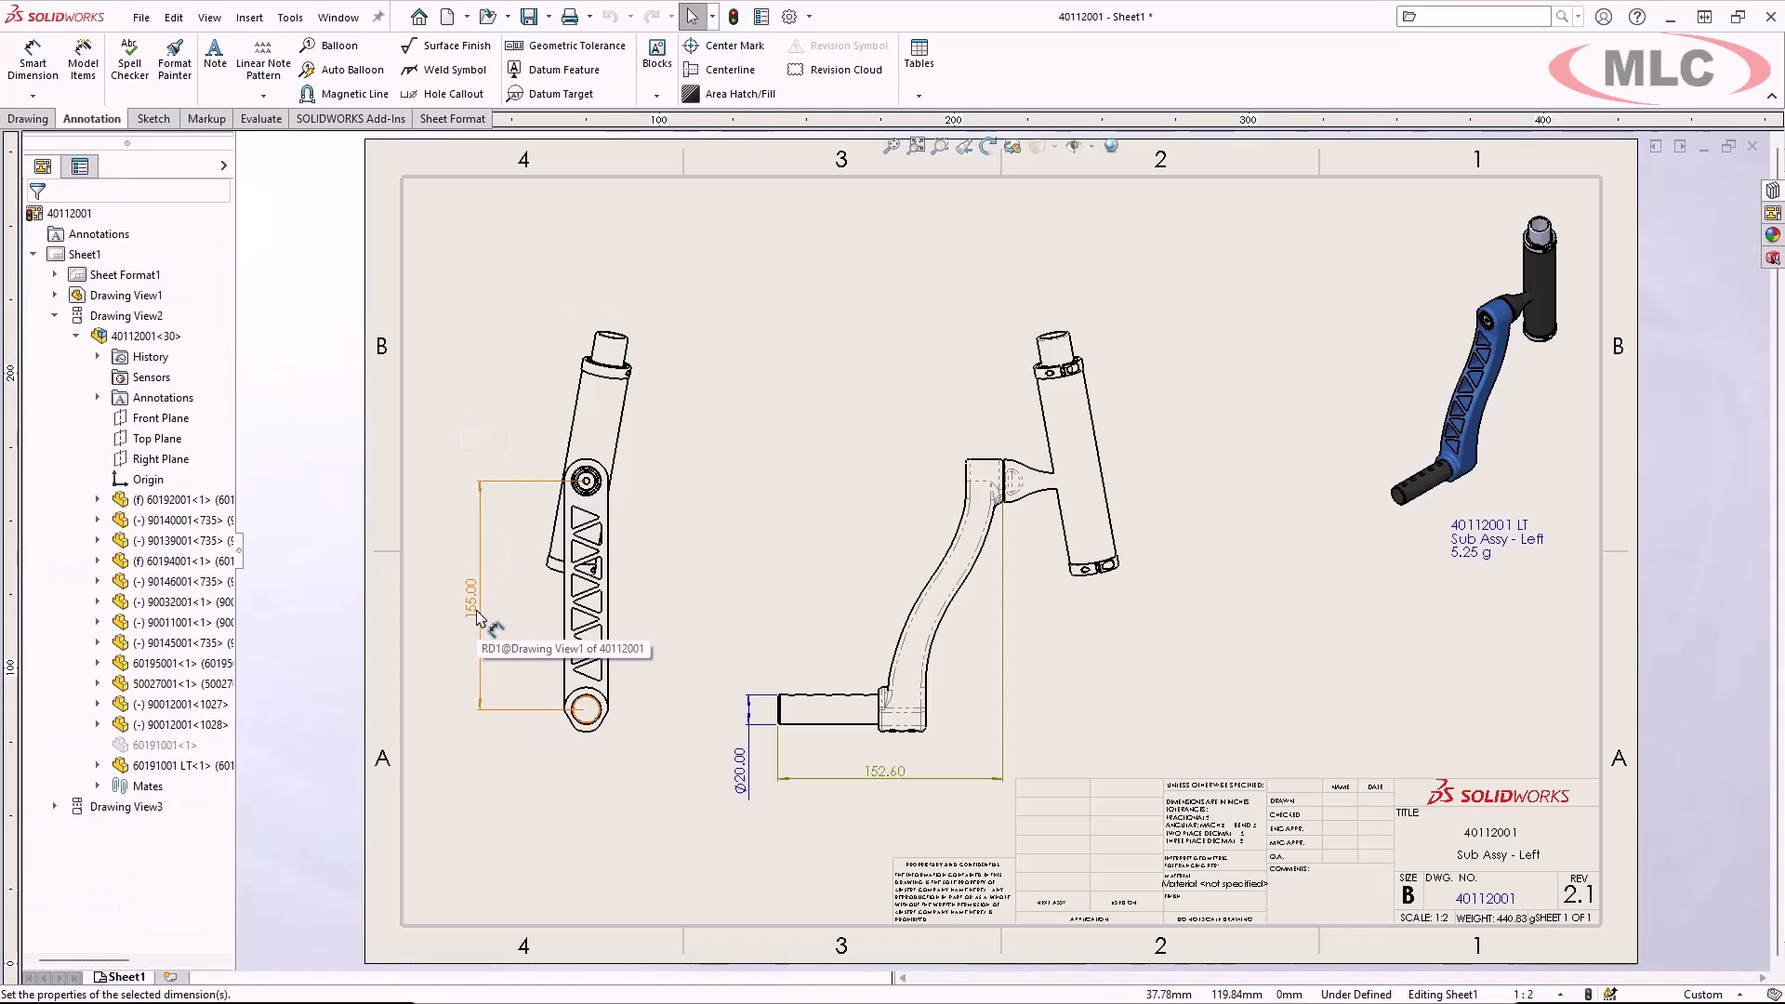
Step: Begin reattaching the dangling 155.00 dimension from its context menu
right_click(476, 617)
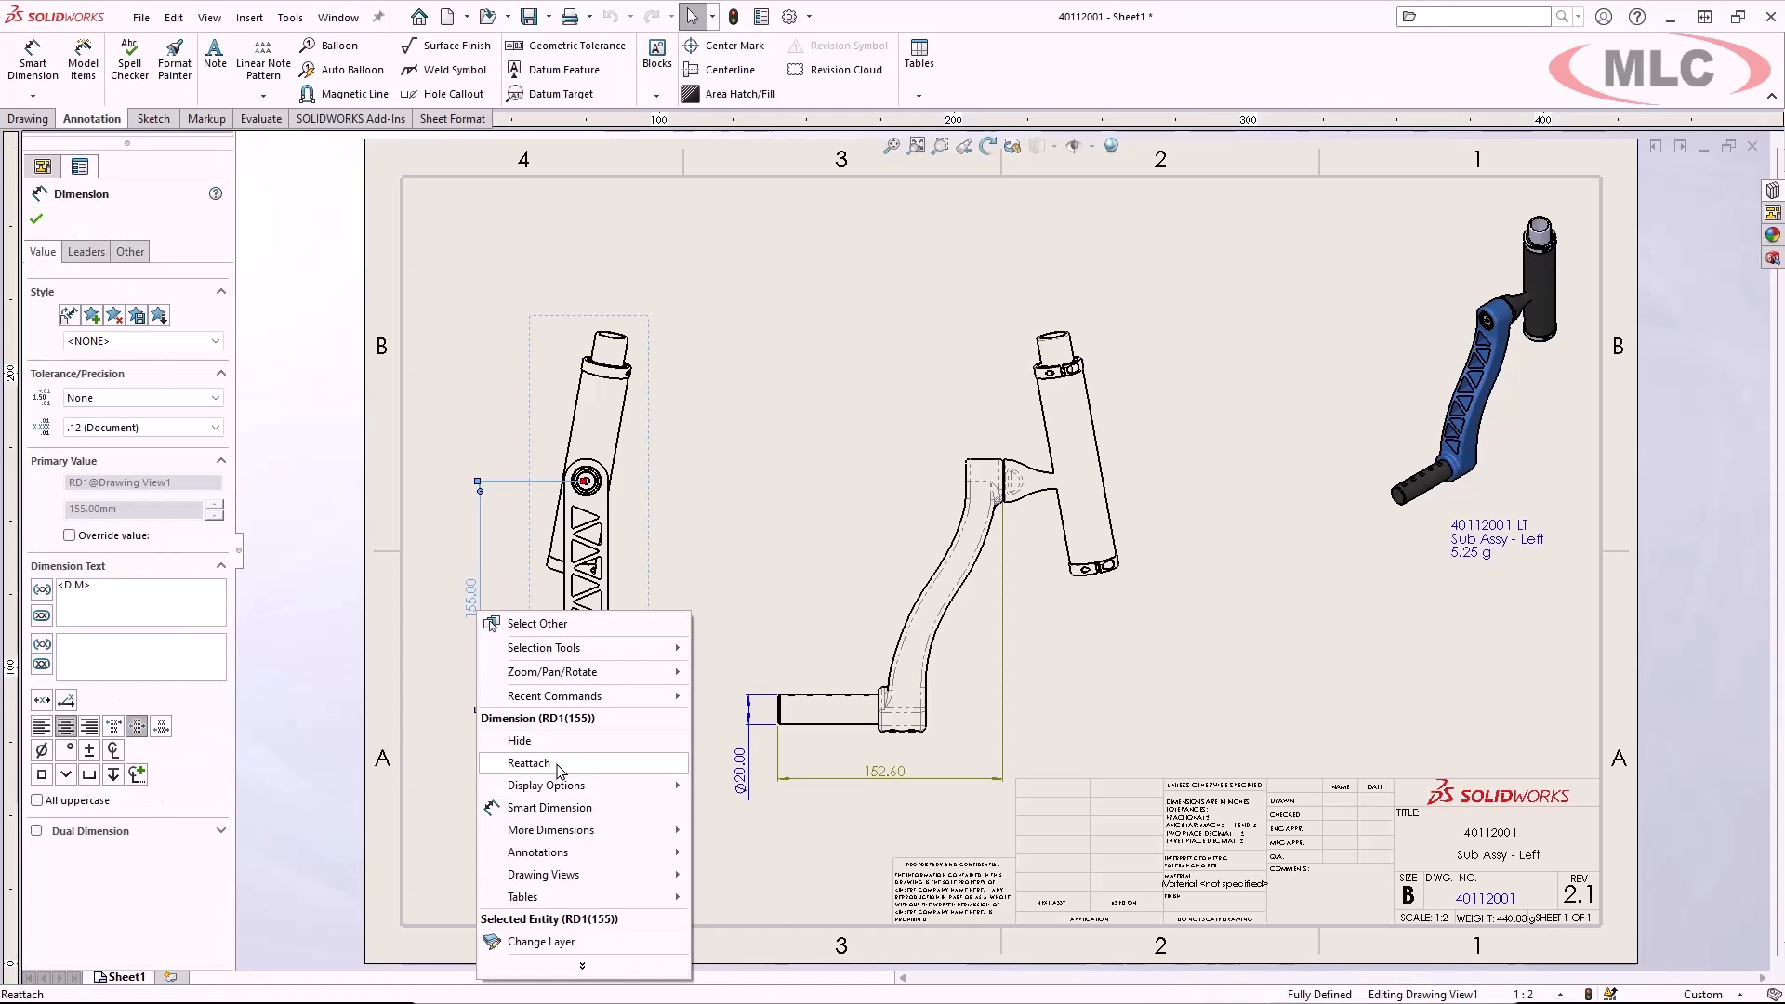
click(524, 762)
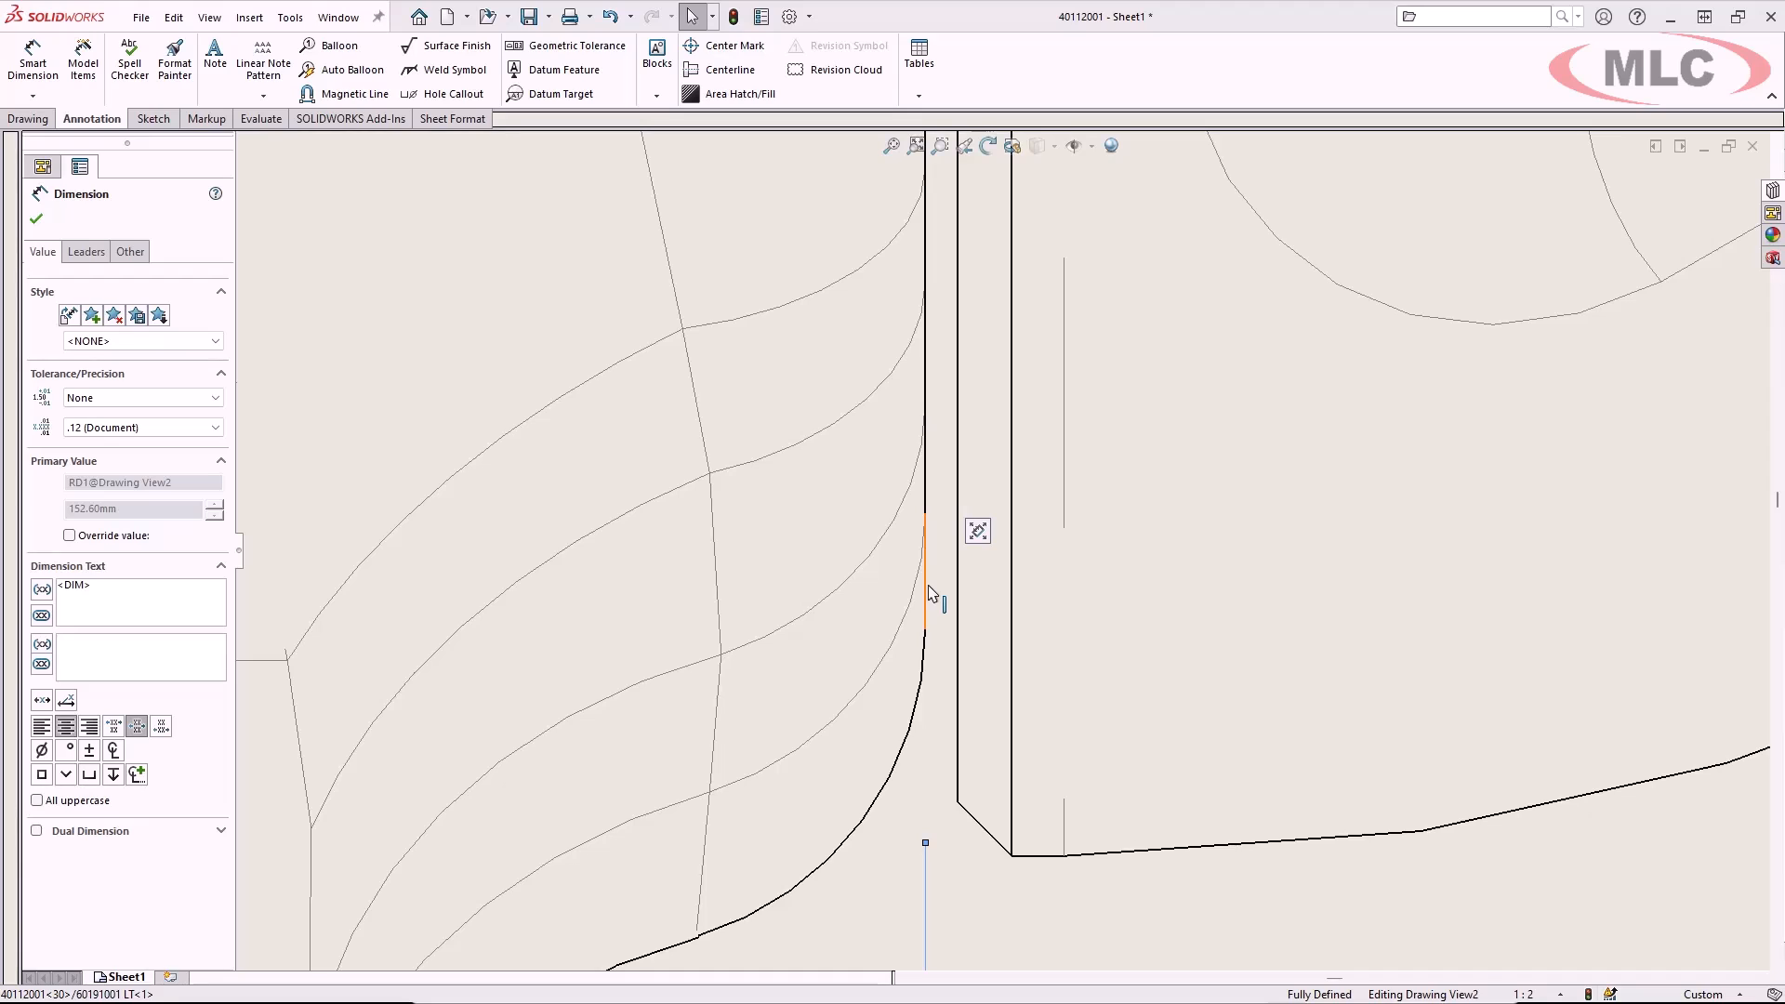
mouse_move(938, 600)
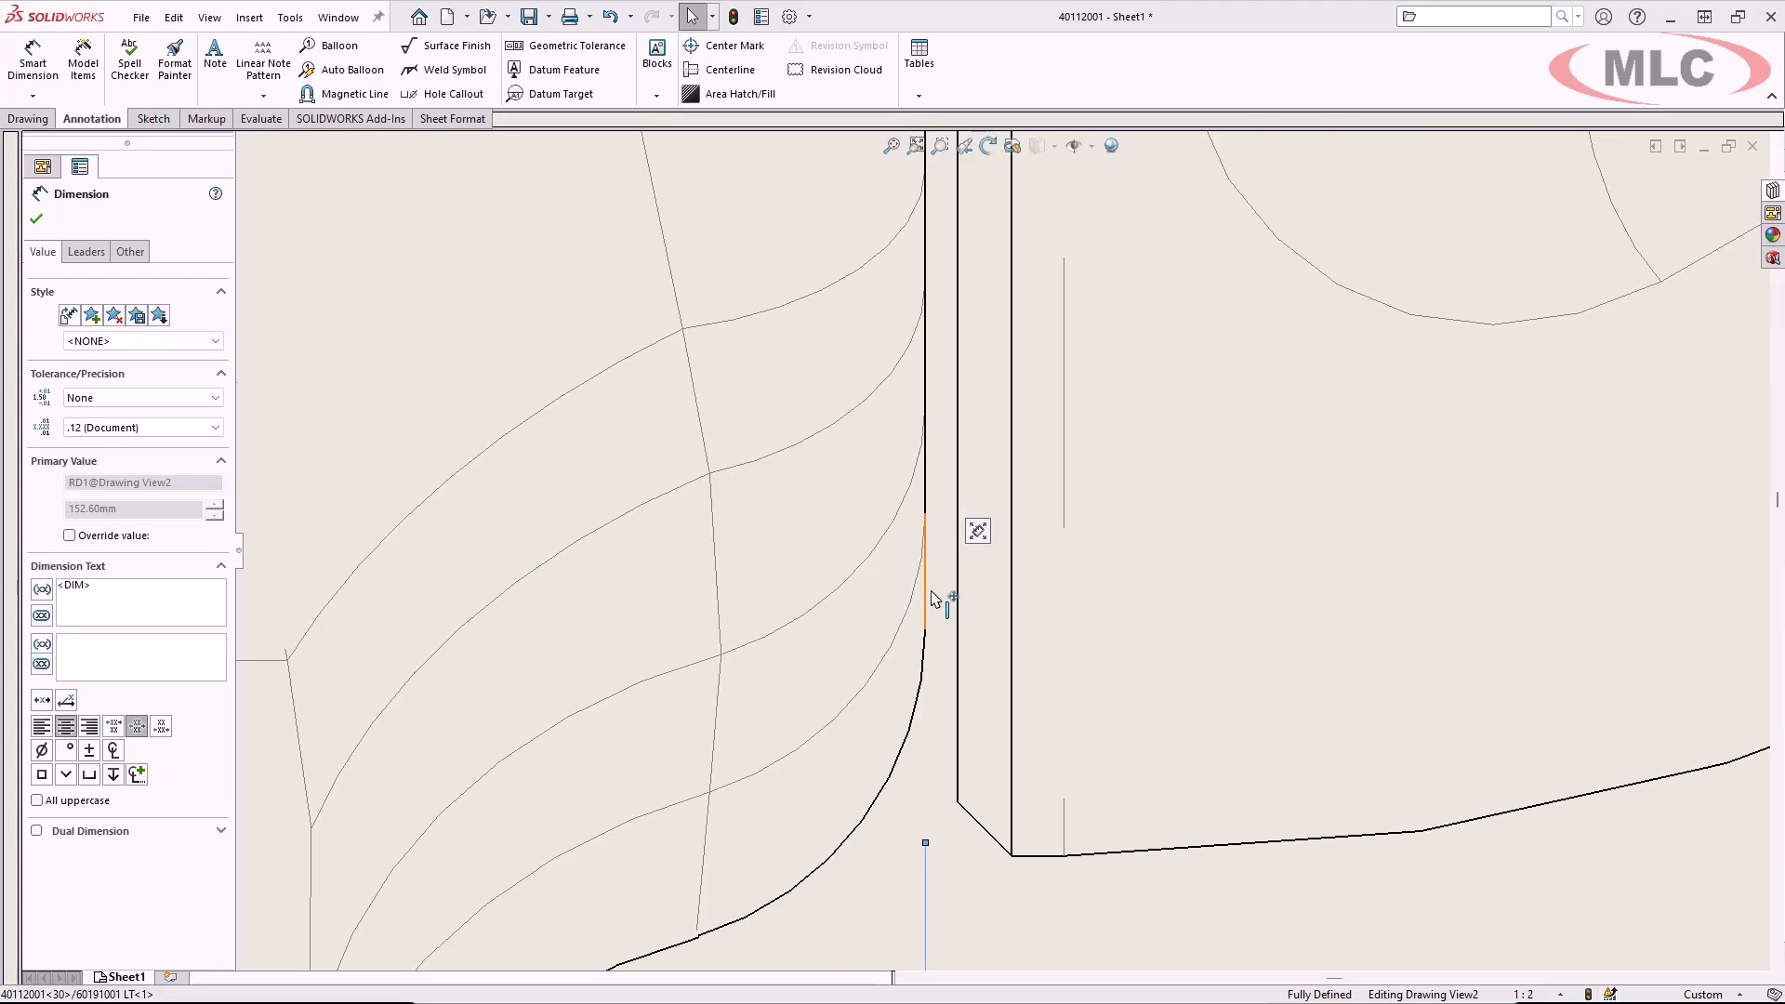